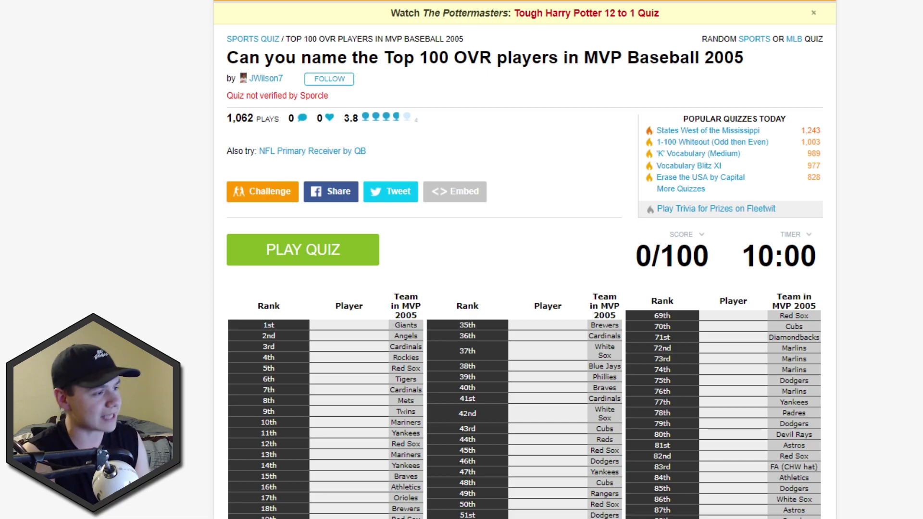
Start the MVP Baseball 2005 quiz countdown and select the answer box
scroll("down", 3)
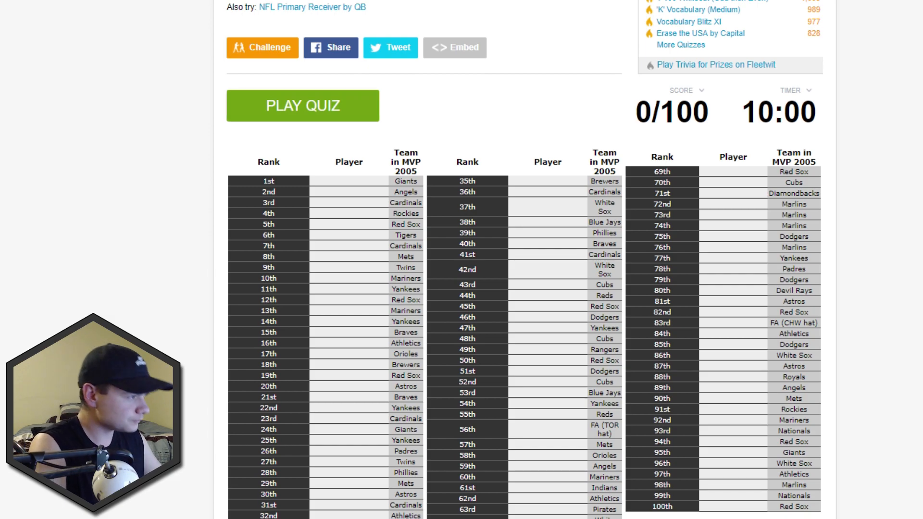
left_click(302, 106)
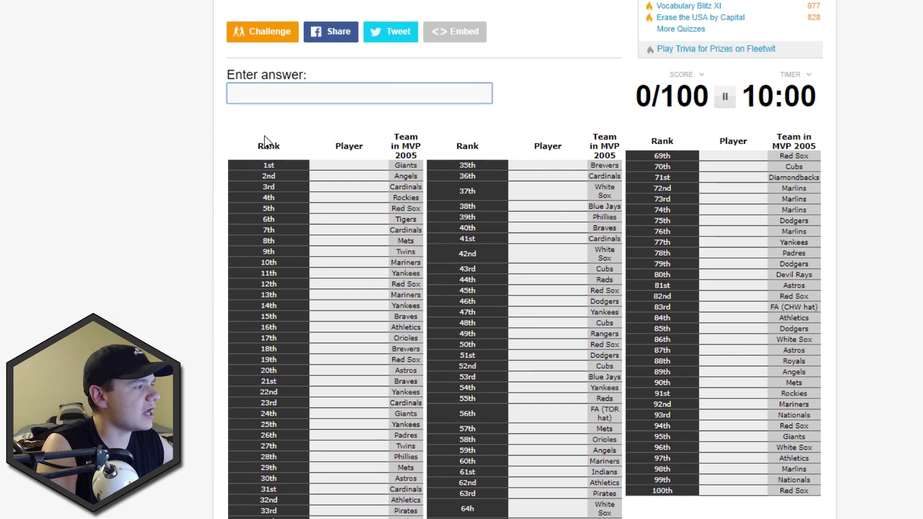
scroll("down", 3)
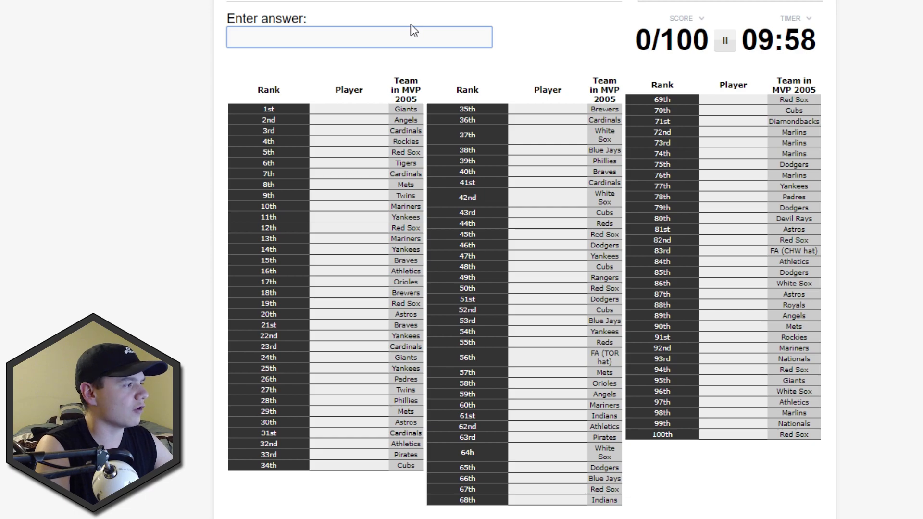
left_click(358, 37)
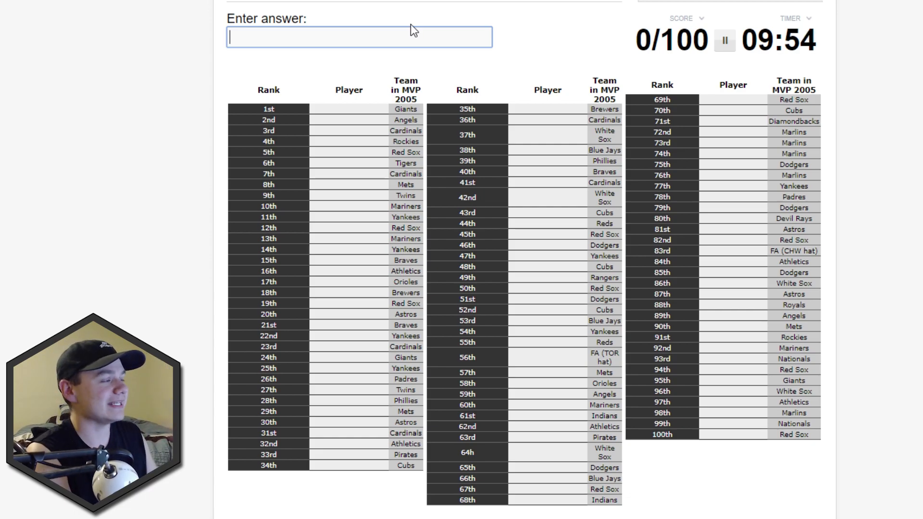
Name Barry Bonds, Guerrero, Chris Carpenter, Albert Pujols, Ramirez and Helton
type("j")
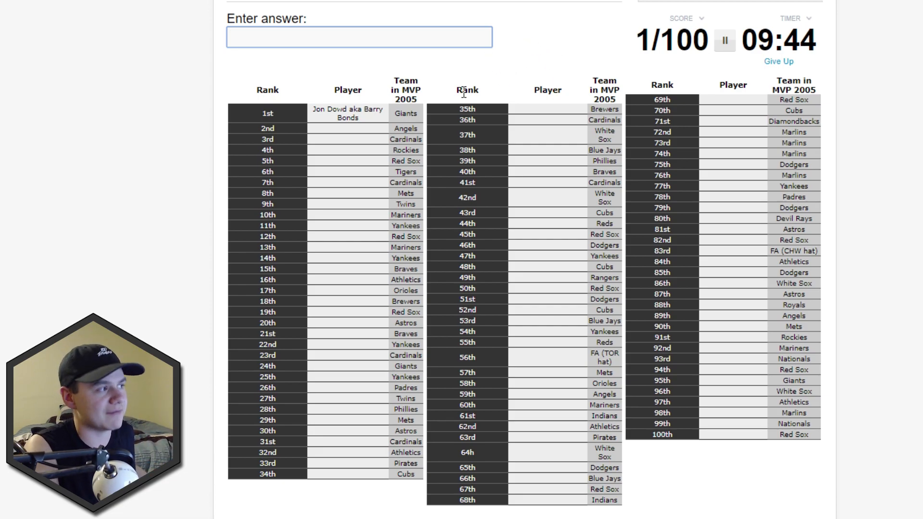
mouse_move(504, 50)
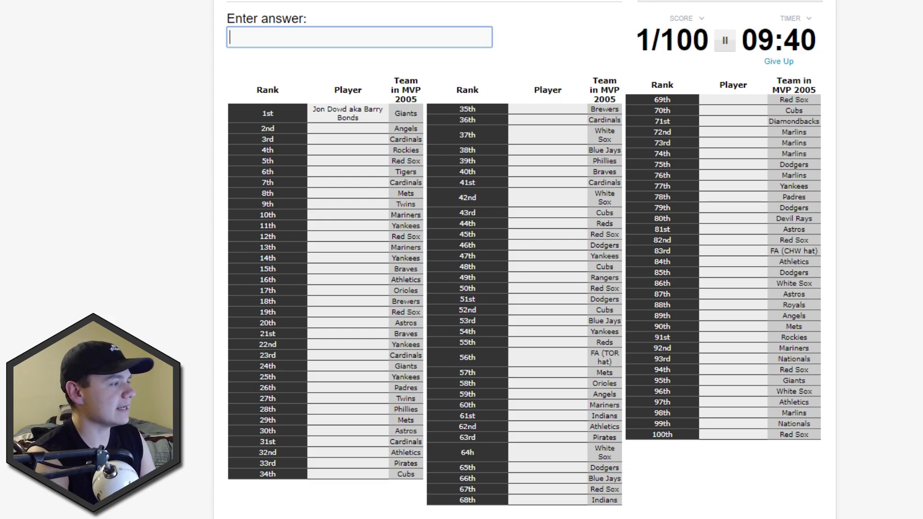
type("guerre")
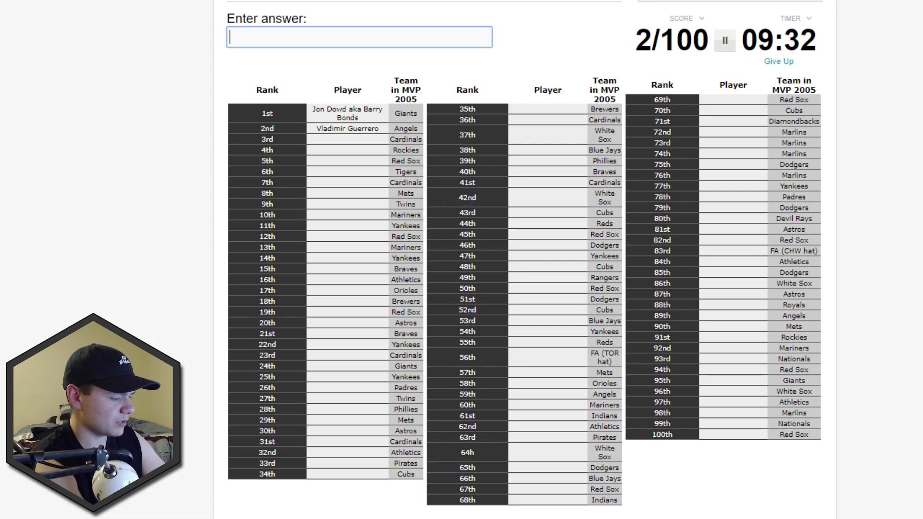
type("Chris Carpenter")
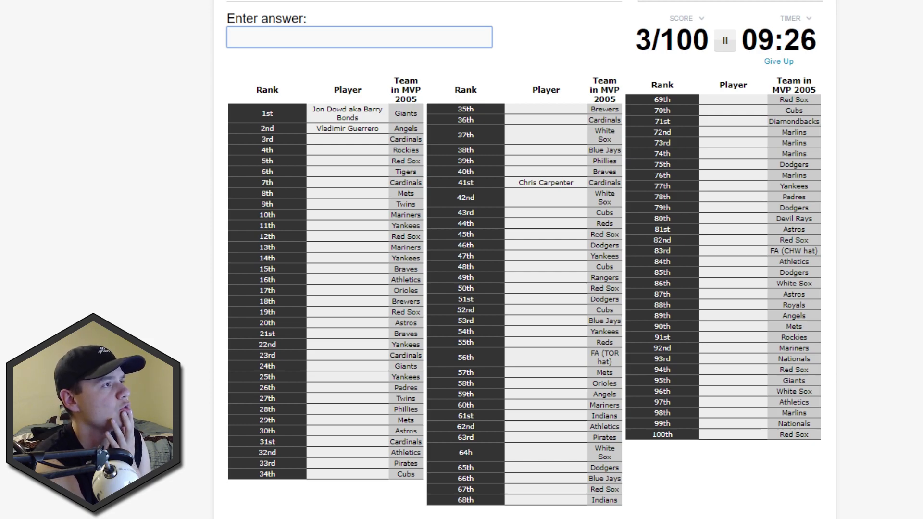
type("Albert Pujols")
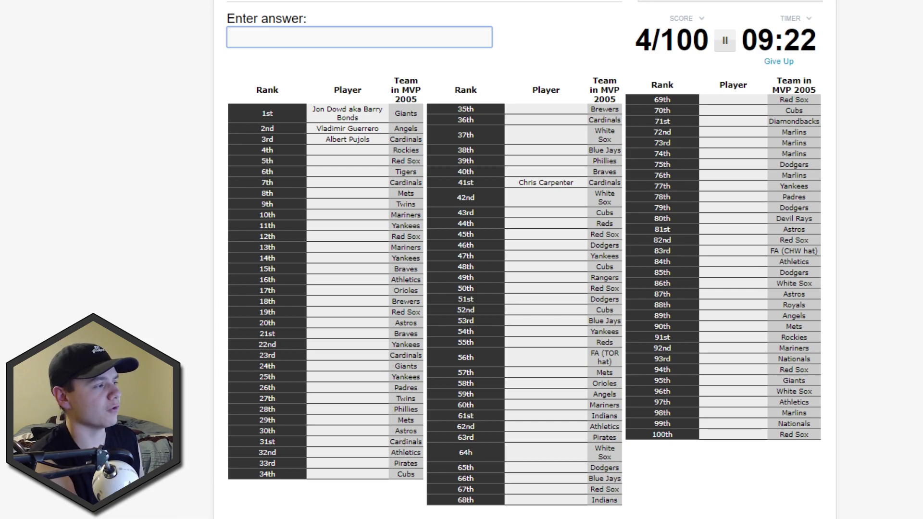
type("rma")
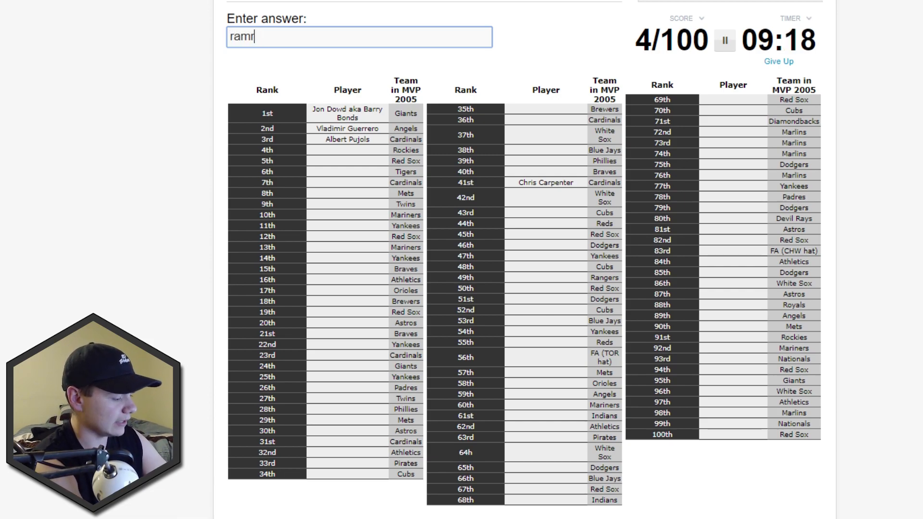
type("ramirez")
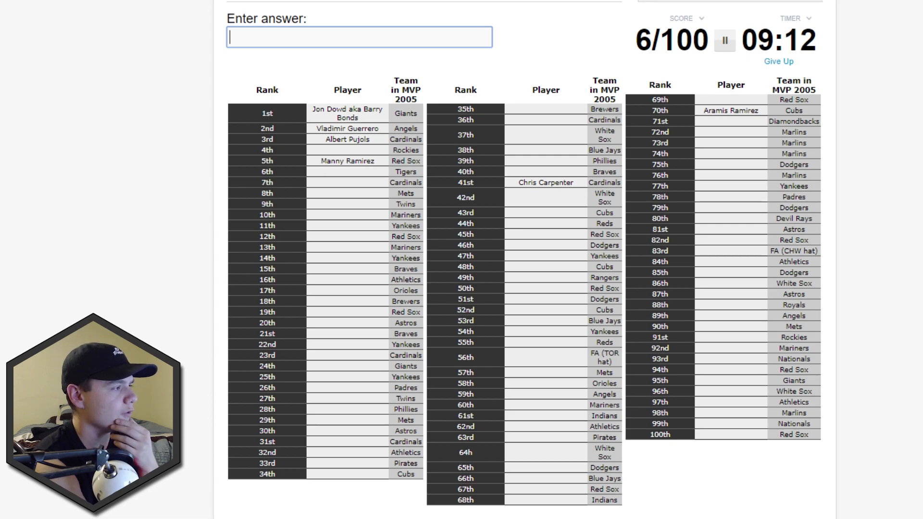
type("heltobn")
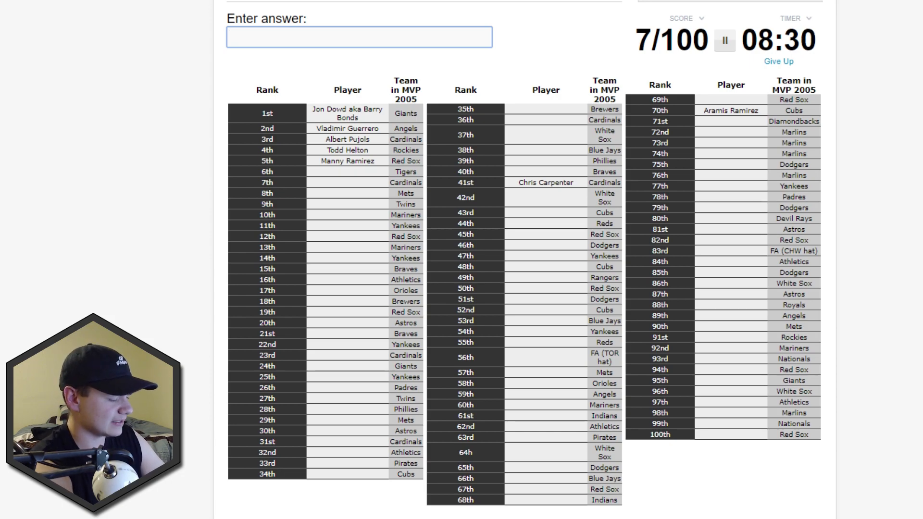
Guess Wainwright, Edmonds and Morneau, landing Jim Edmonds at rank 36
type("wainwrigh")
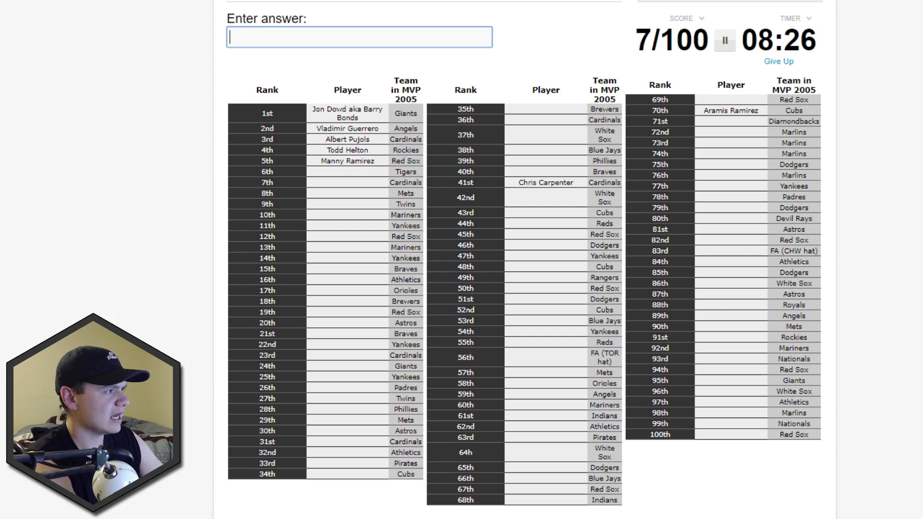
type("ed")
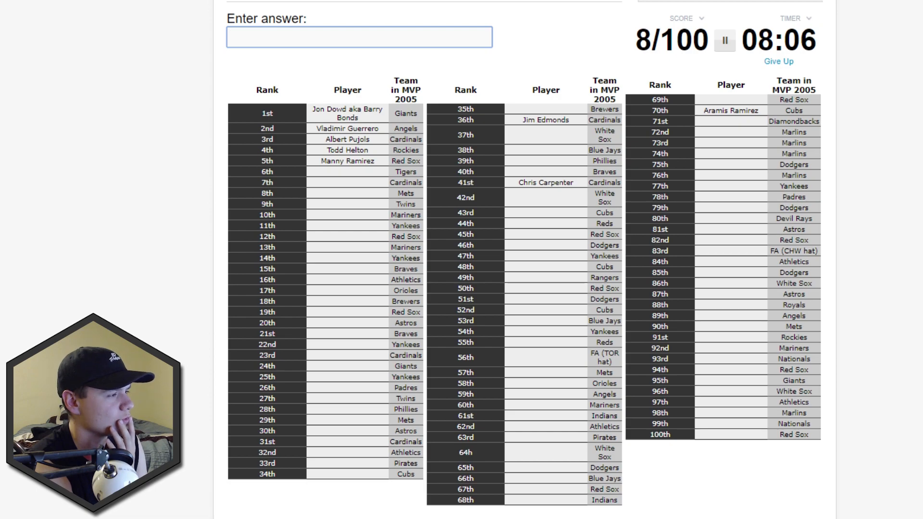
type("mornea")
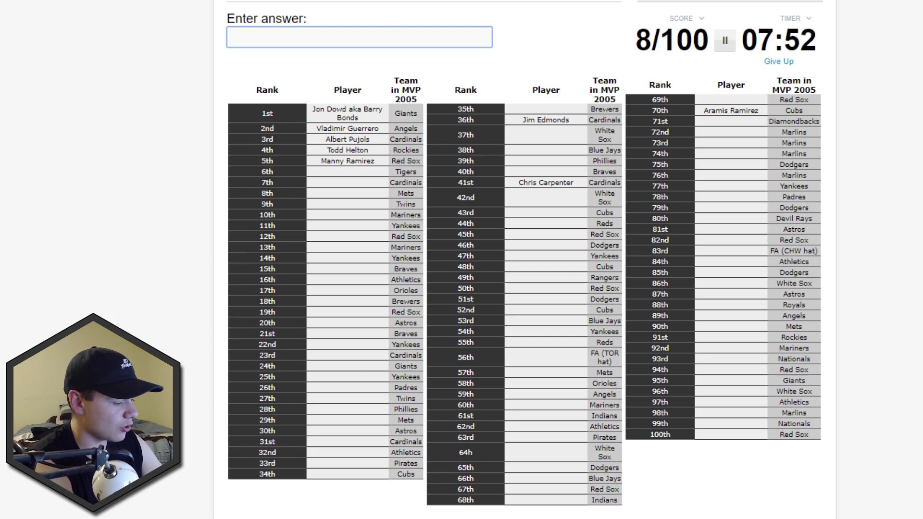
Name Johnson, Roger Clemens, Pettitte, David Ortiz and Derek Jeter, clearing a partial guess
type("johnson")
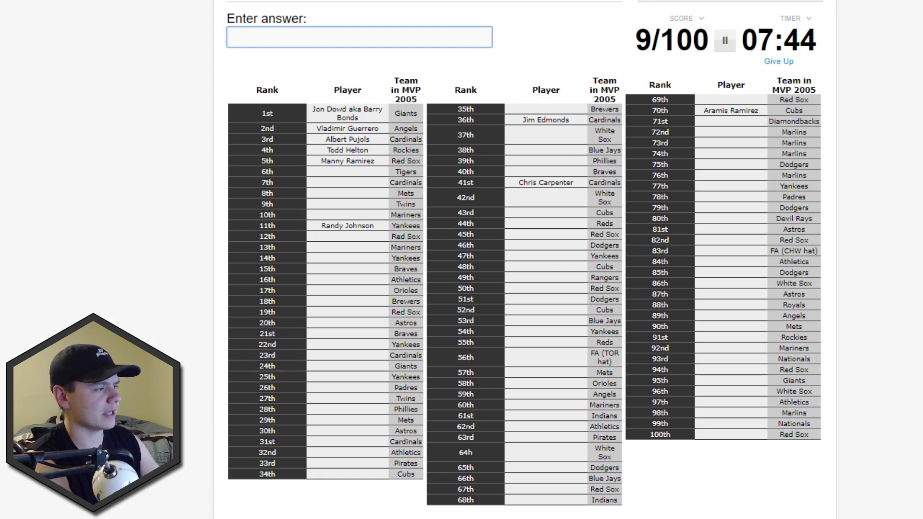
type("Roger Clemens")
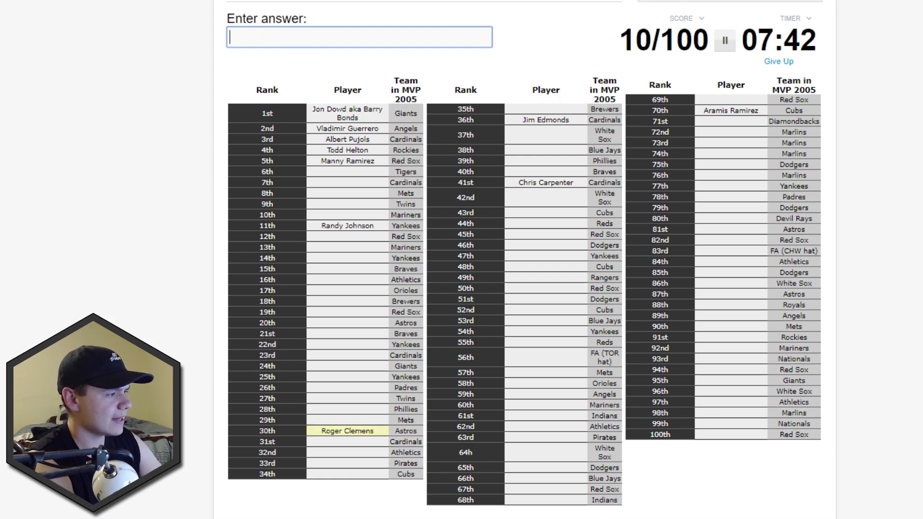
type("pettit")
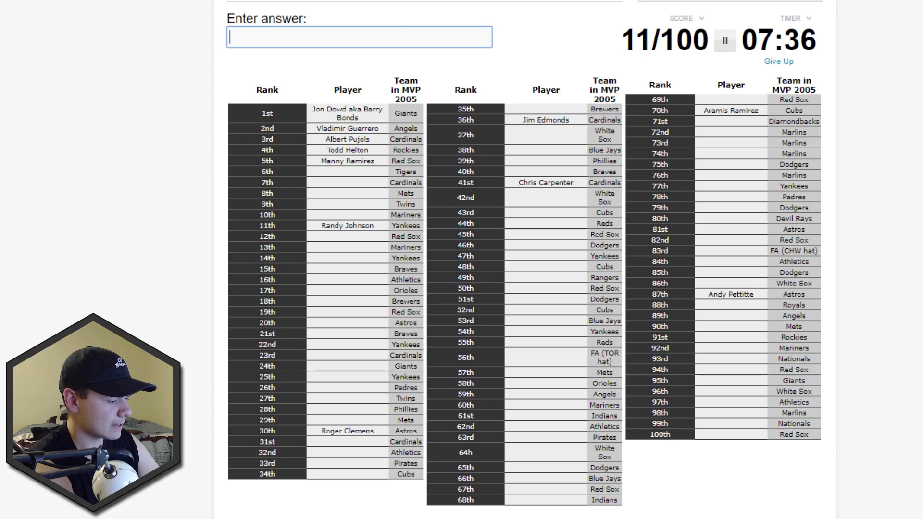
type("David Ortiz")
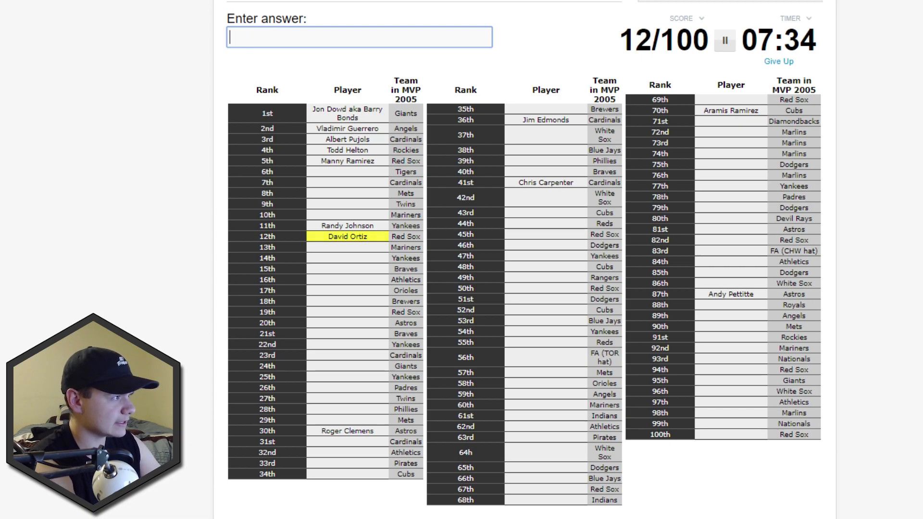
type("Derek Jeter")
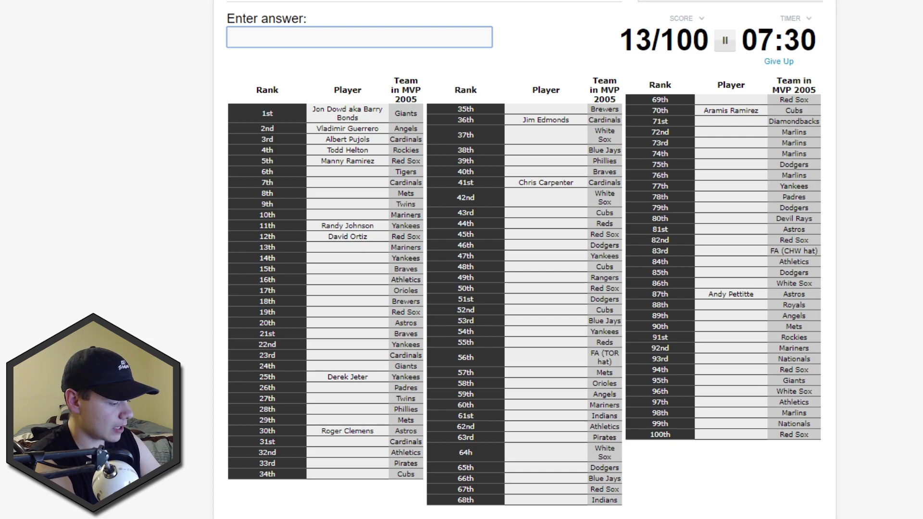
type("clo")
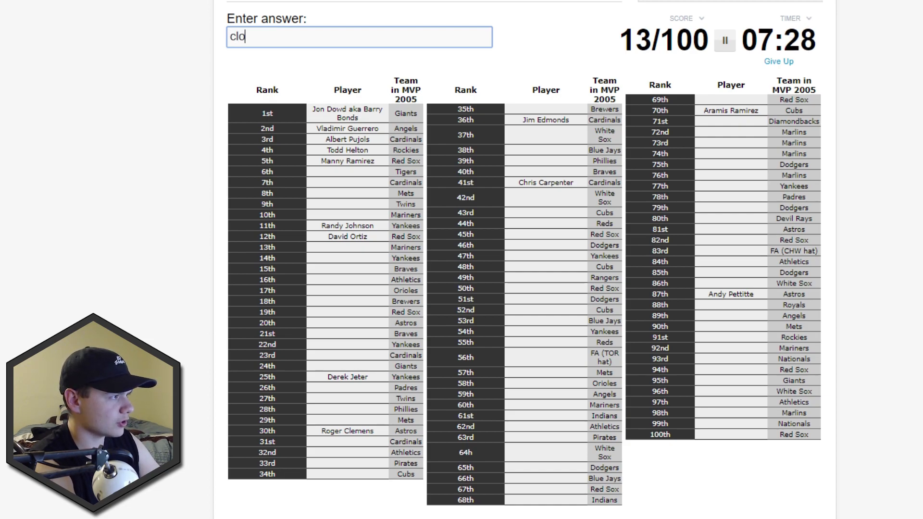
key("Backspace")
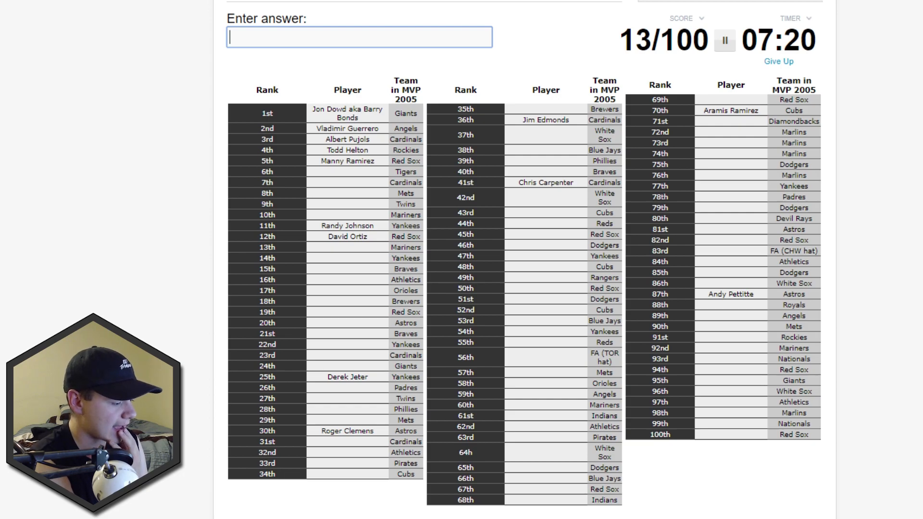
type("gree")
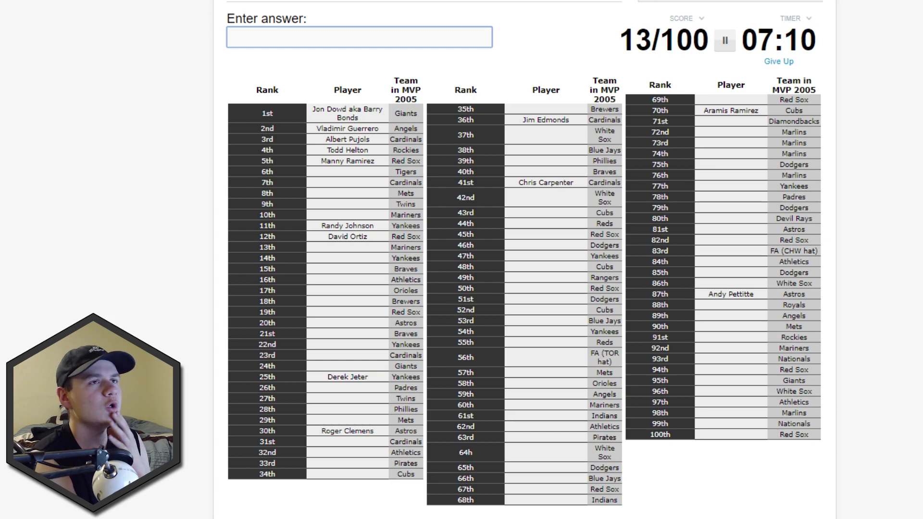
Guess Williams, Mike Mussina, Hideki Matsui, Teixeira, Beltran and Jones
type("william")
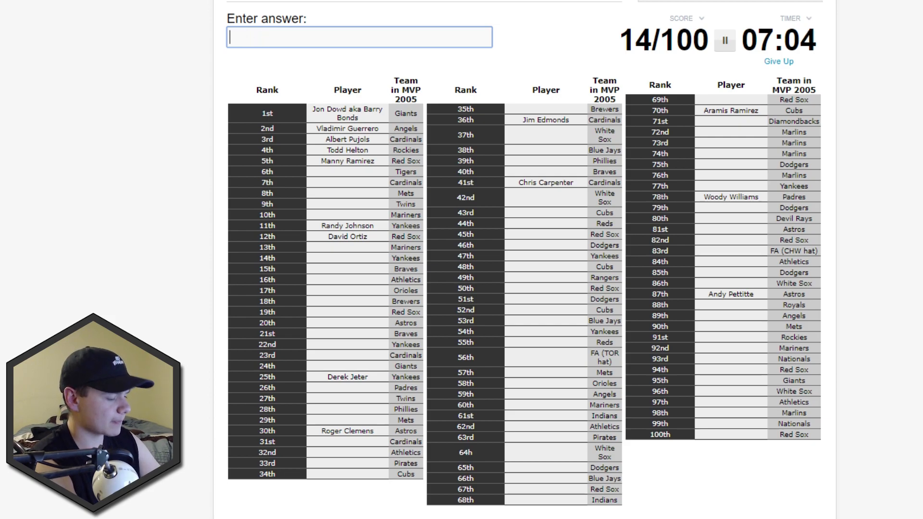
type("Mike Mussina")
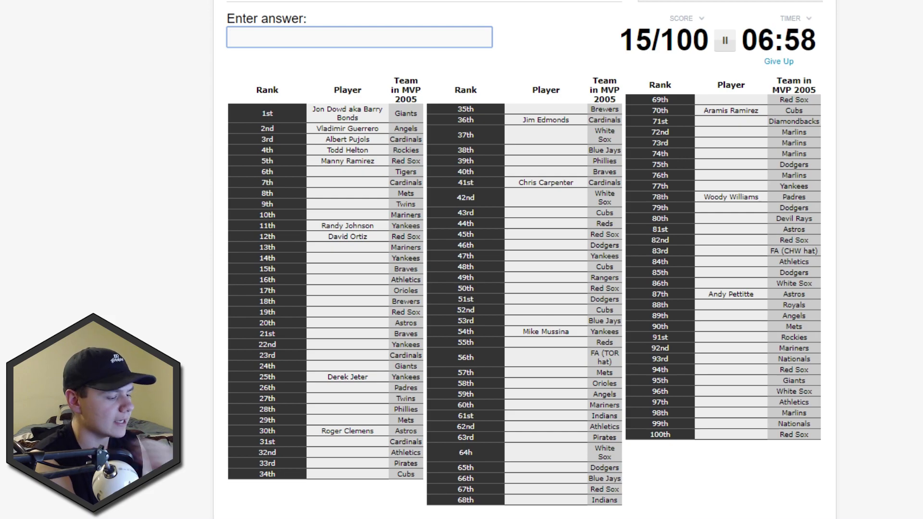
type("Hideki Matsui")
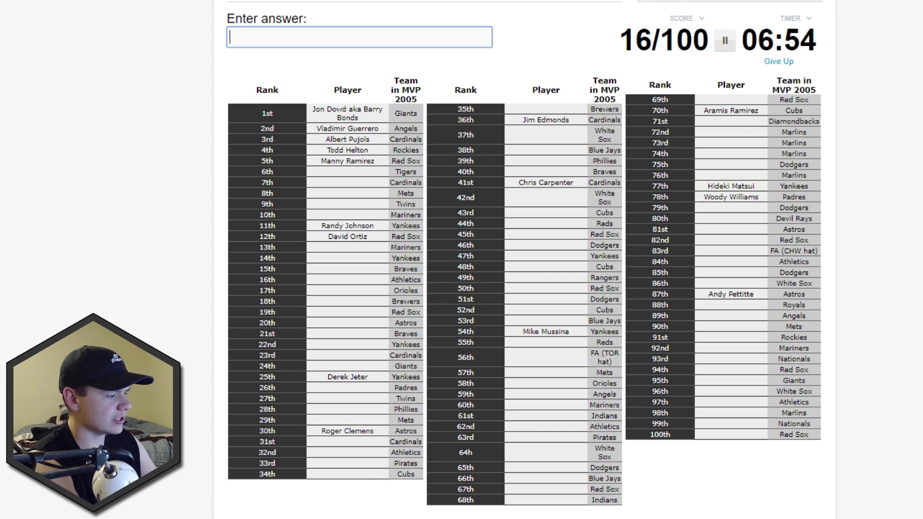
type("teix")
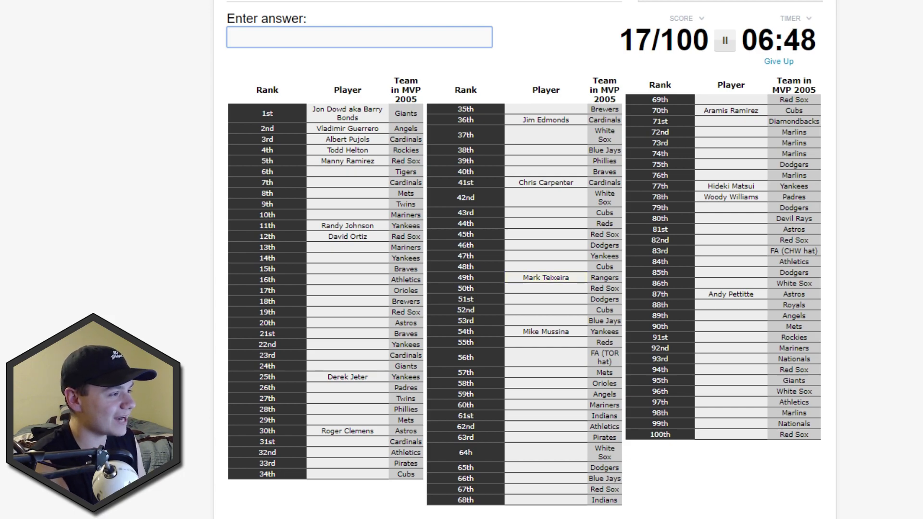
type("beltr")
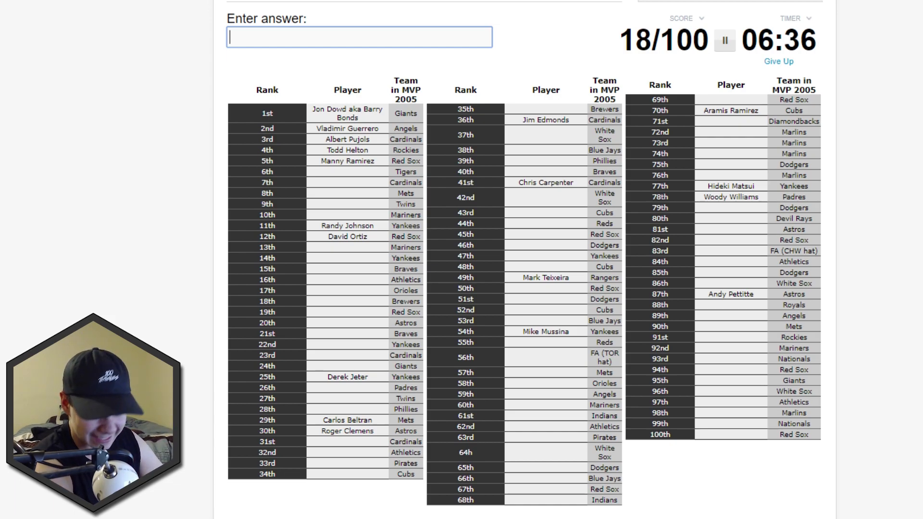
type("jones")
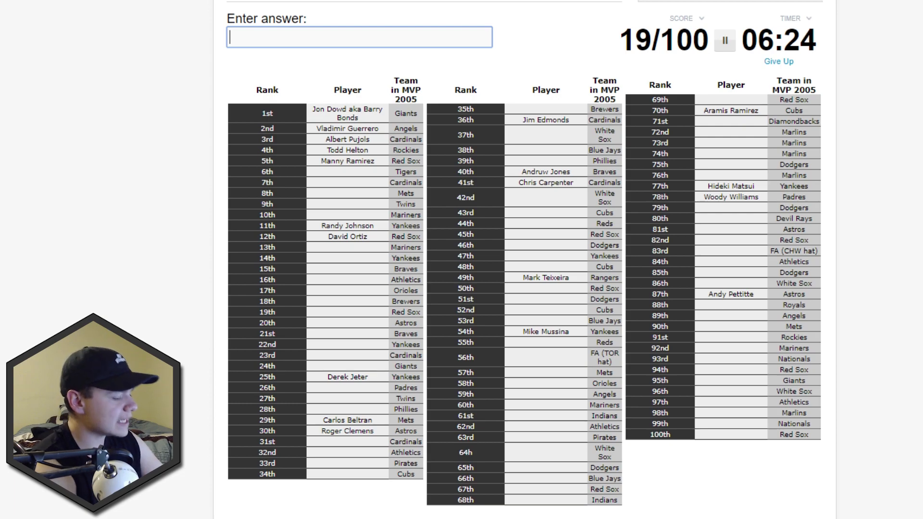
Guess Santana, Giambi, Ripken and Tejada, reaching 22/100
type("sanrt")
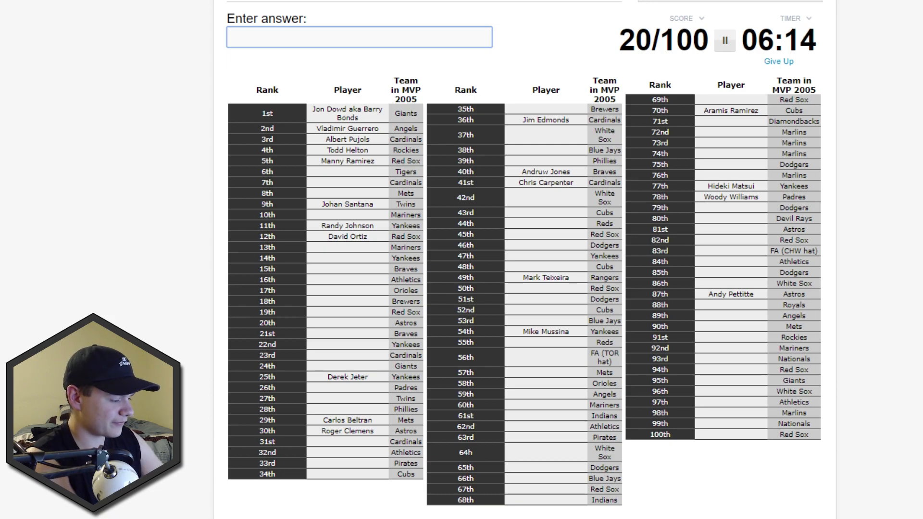
type("f")
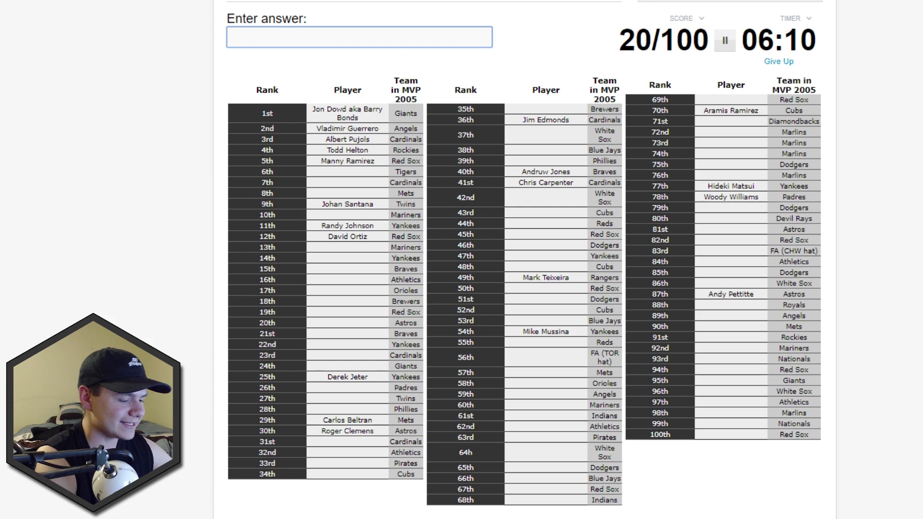
type("giam")
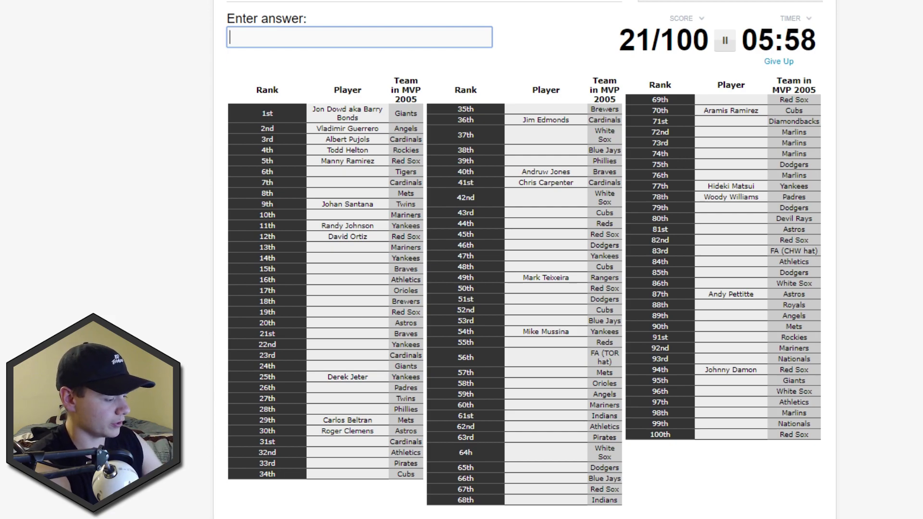
type("ripke")
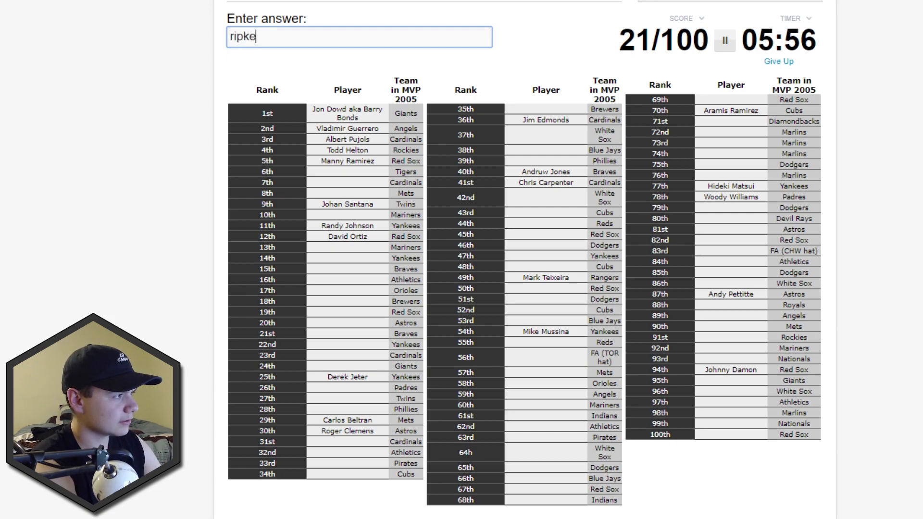
type("teja")
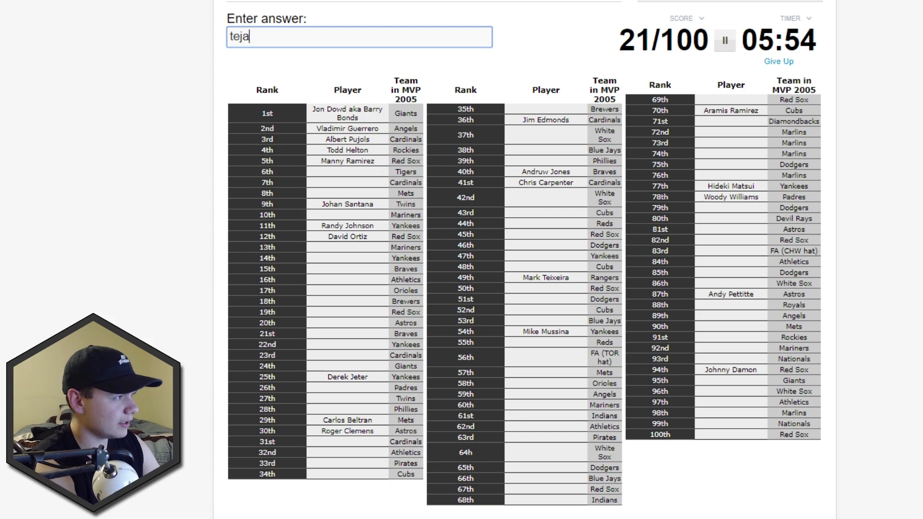
type("teja")
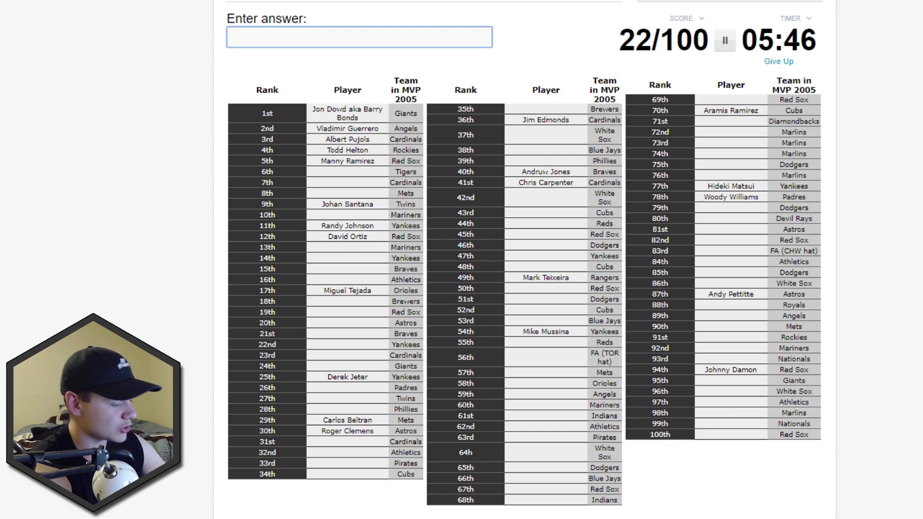
Name Schmidt, Larry Walker, Mariano Rivera and Eric Gagne, alongside Alomar and Posada guesses
type("sc")
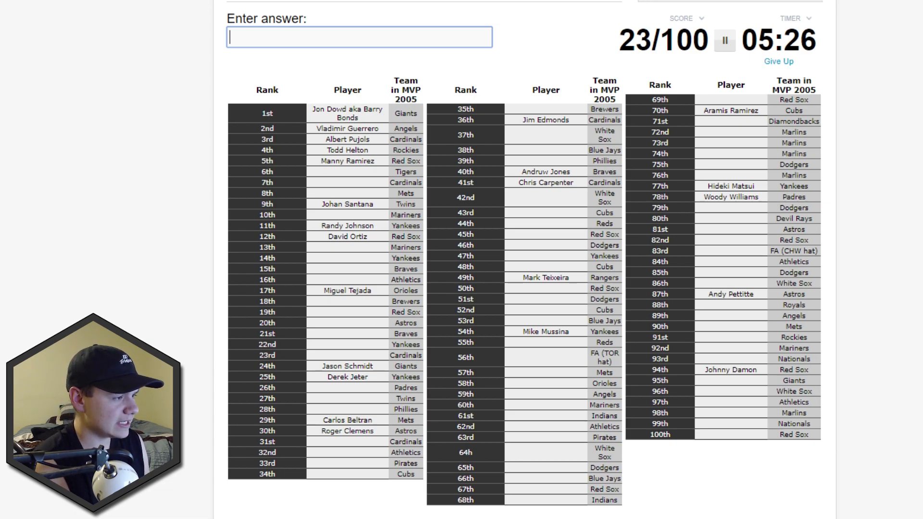
type("aloma")
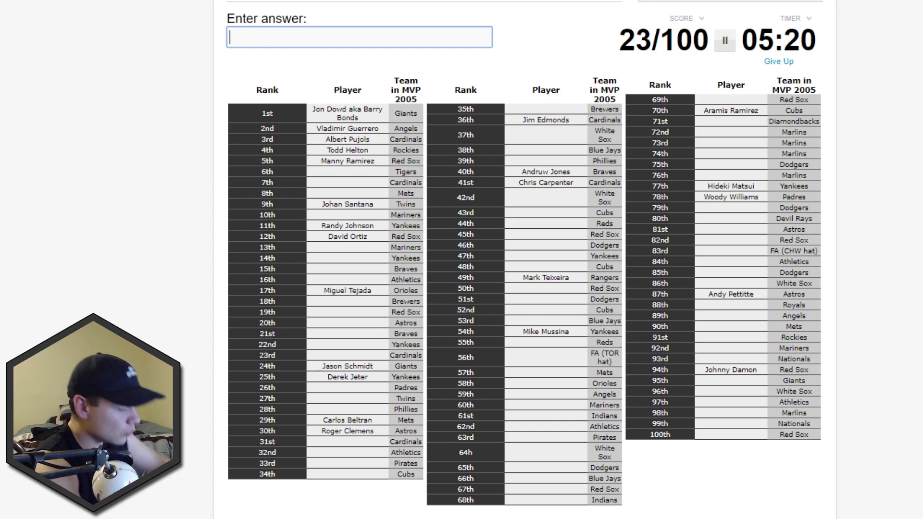
type("Larry Walker")
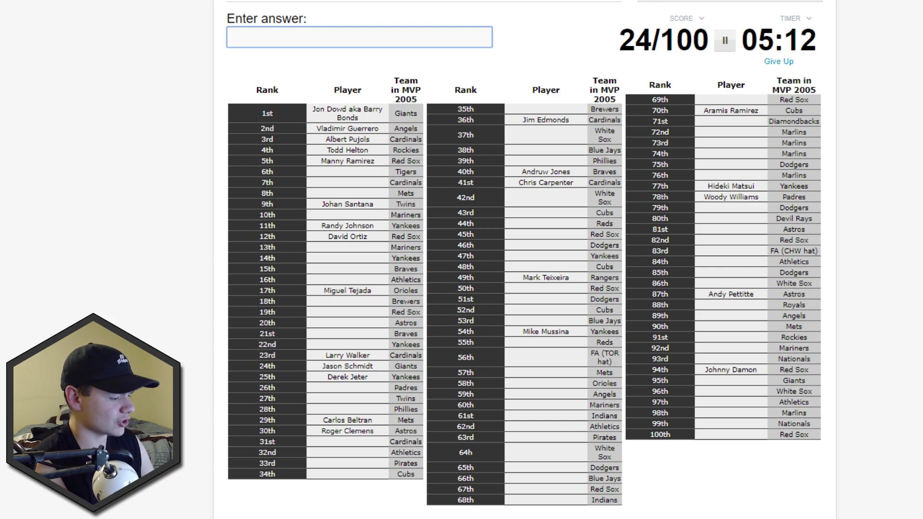
type("posad")
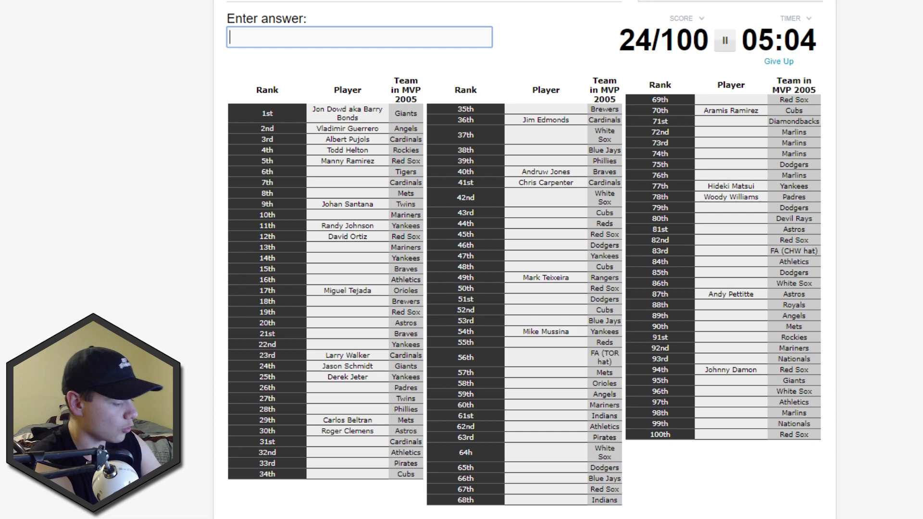
type("Mariano Rivera")
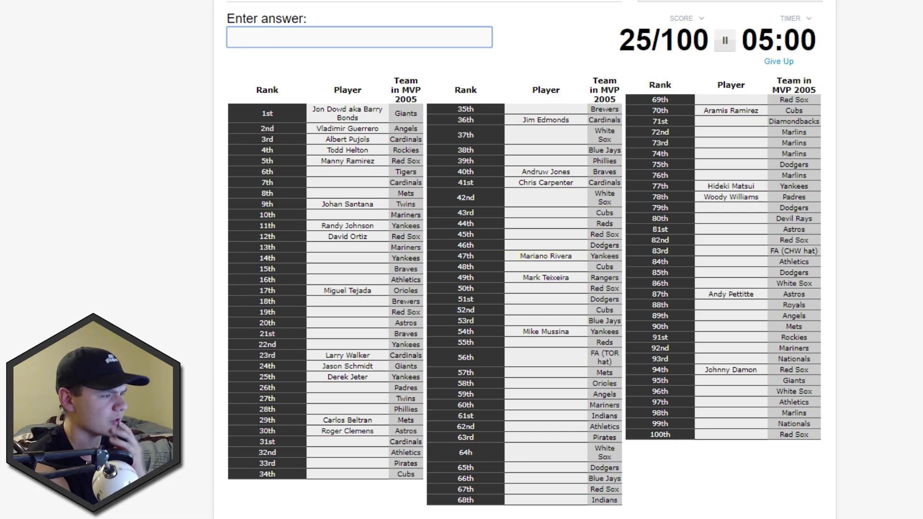
type("Eric Gagne")
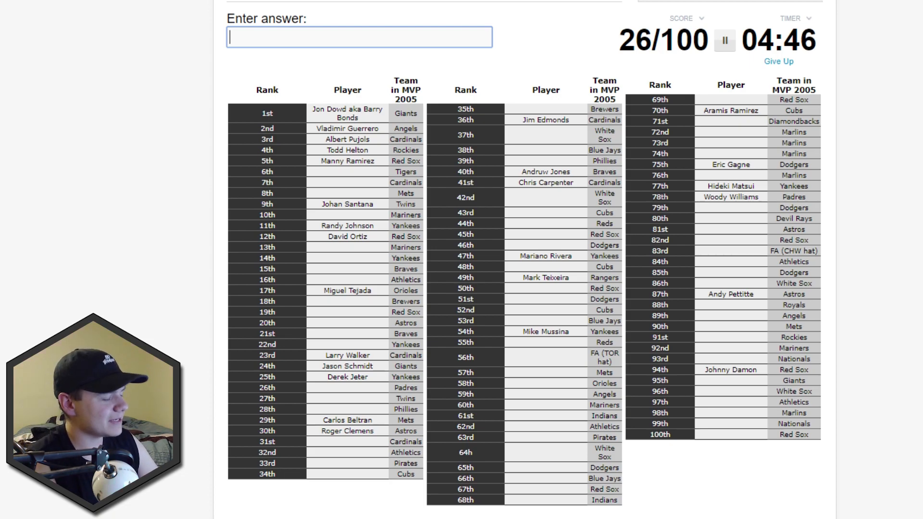
Name Cabrera, Tim Wakefield, Pedro and Zack Greinke after erasing a wrong letter
type("p")
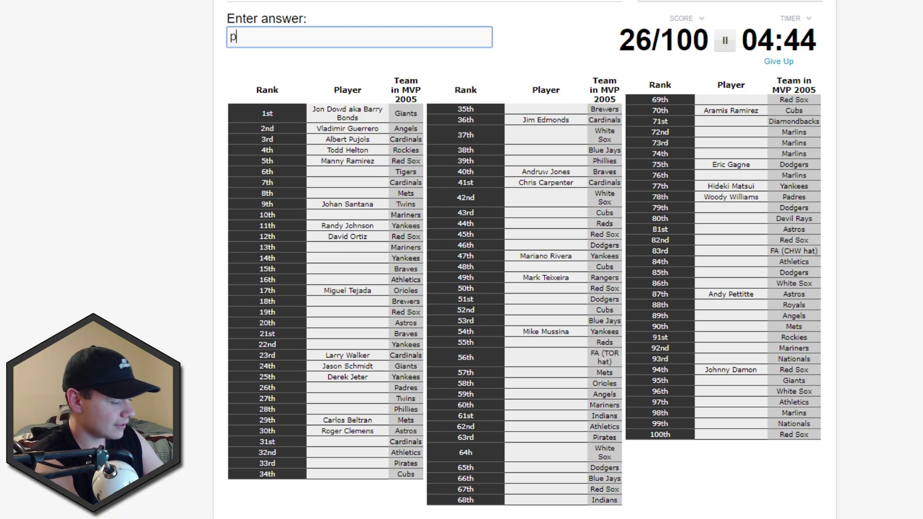
key("backspace")
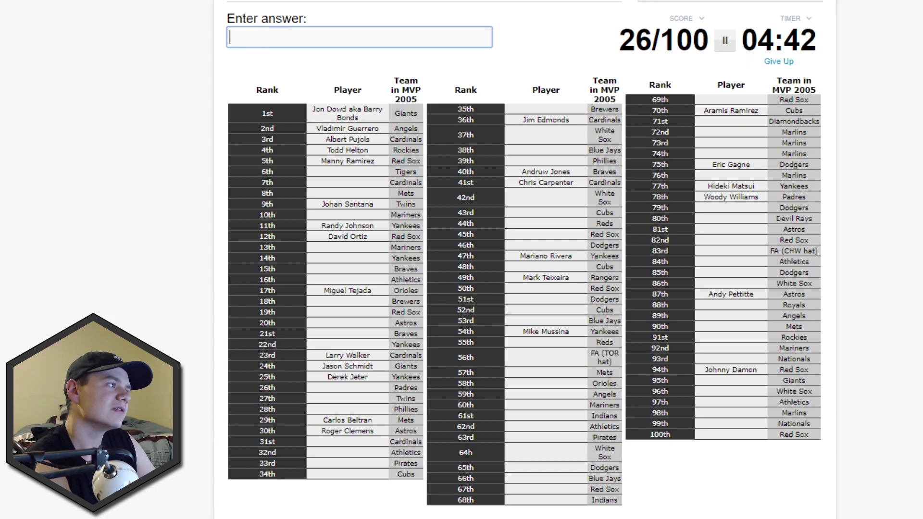
type("cabrer")
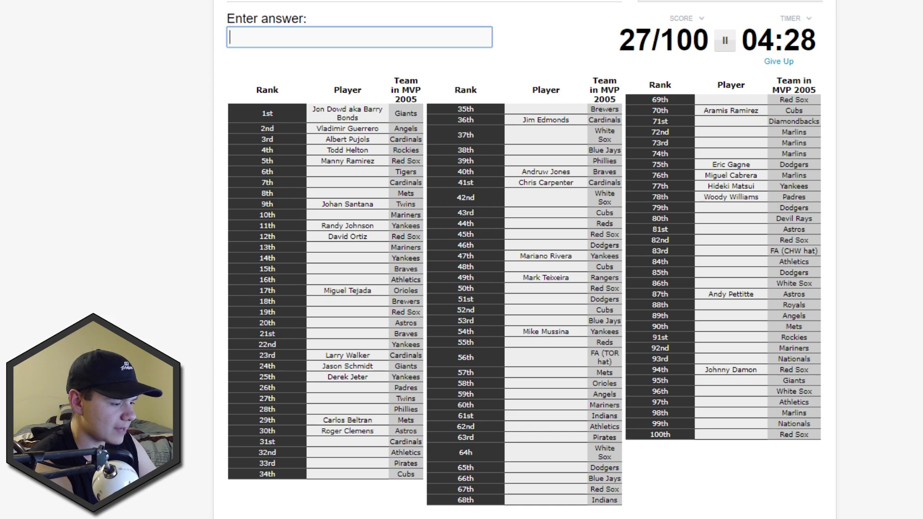
type("Tim Wakefield")
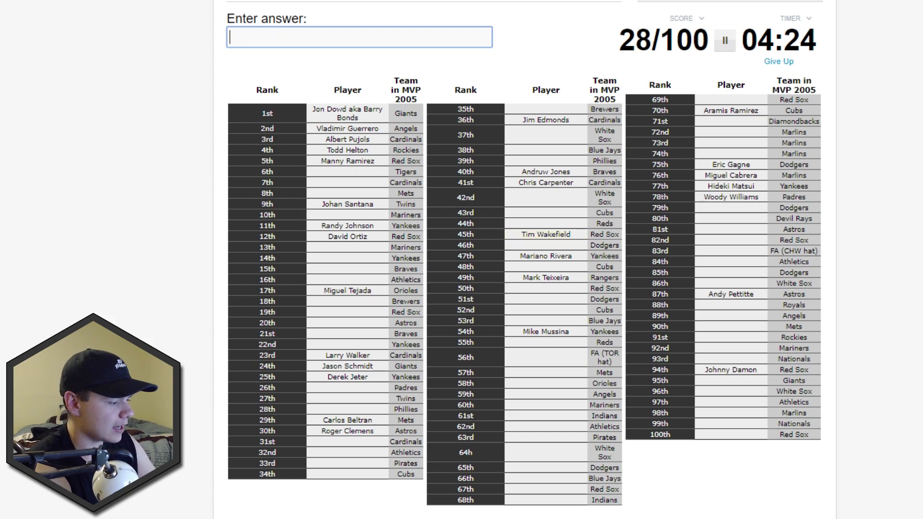
type("ped")
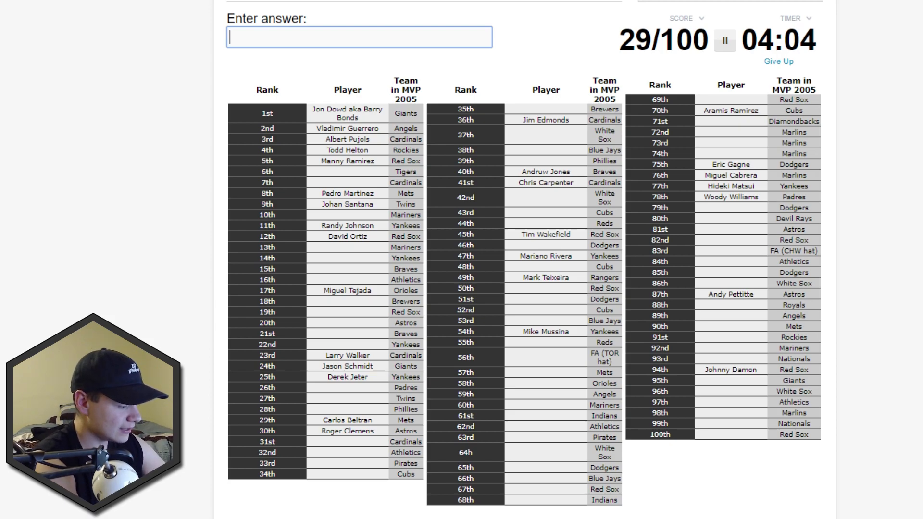
type("Zack Greinke")
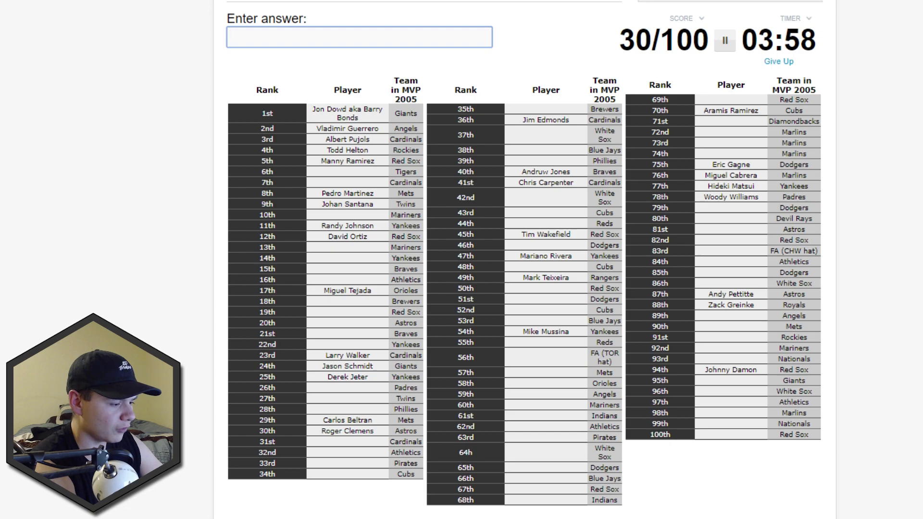
Guess Washburn, Anderson, Glaus, Percival and Eckstein, erasing a misspelled ending
type("washbr")
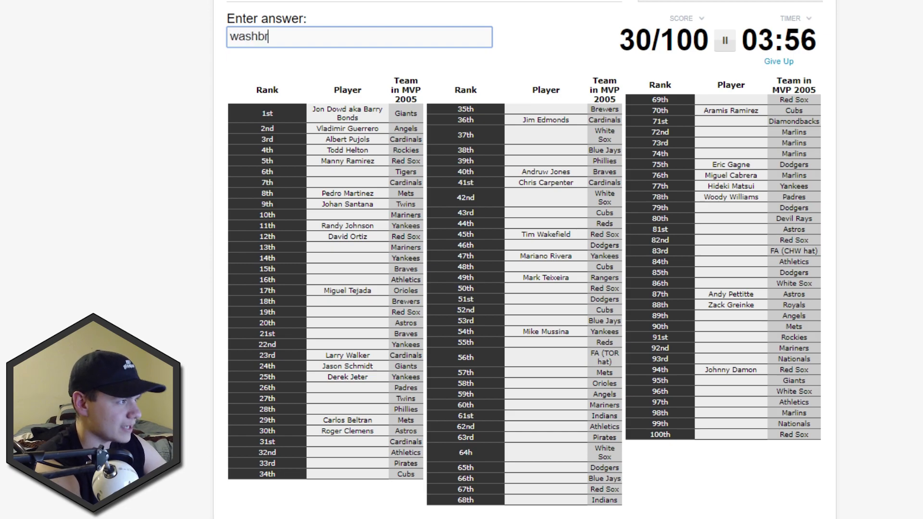
key("Backspace")
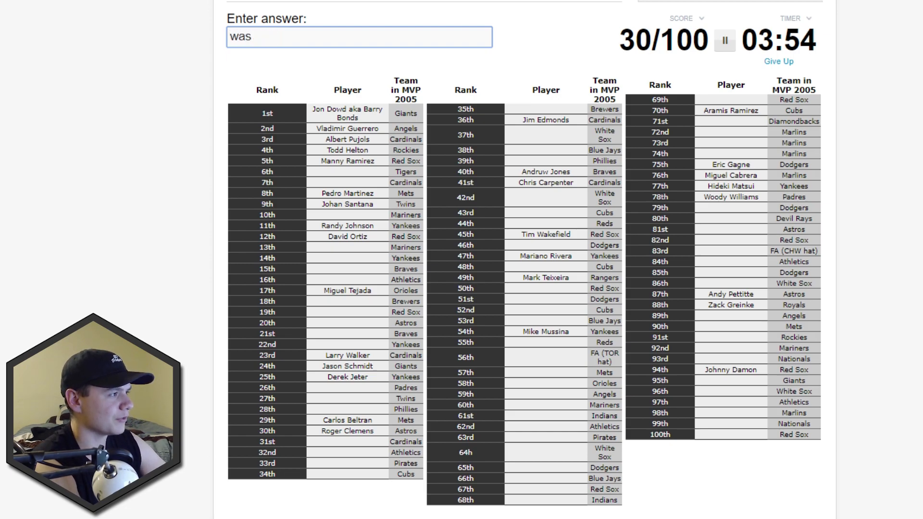
type("anderson")
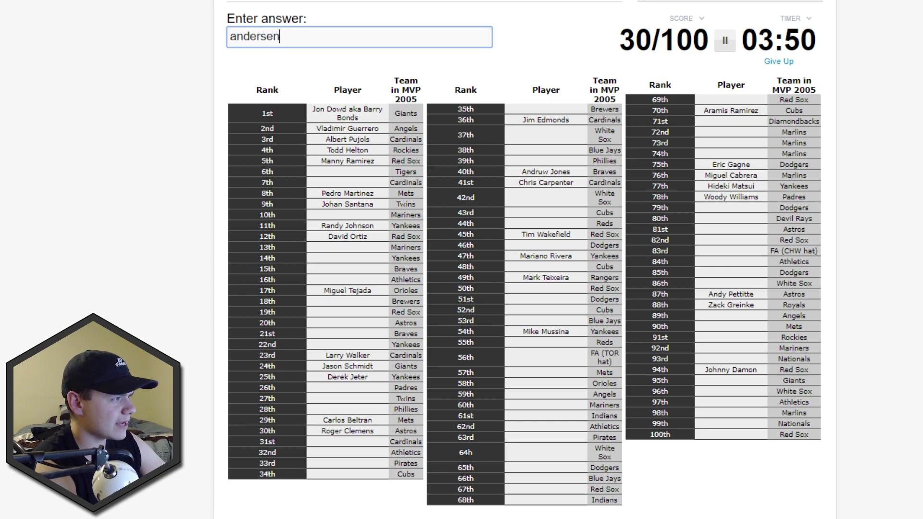
type("glaUSD")
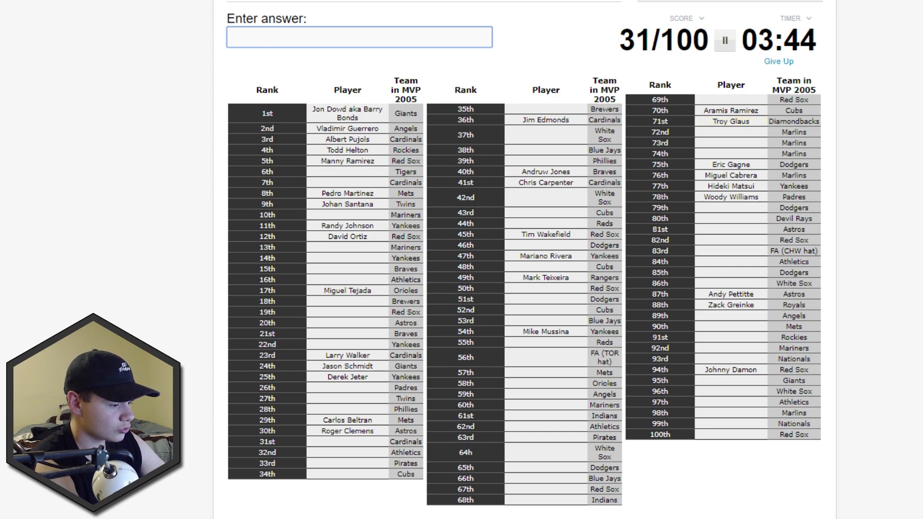
type("perci")
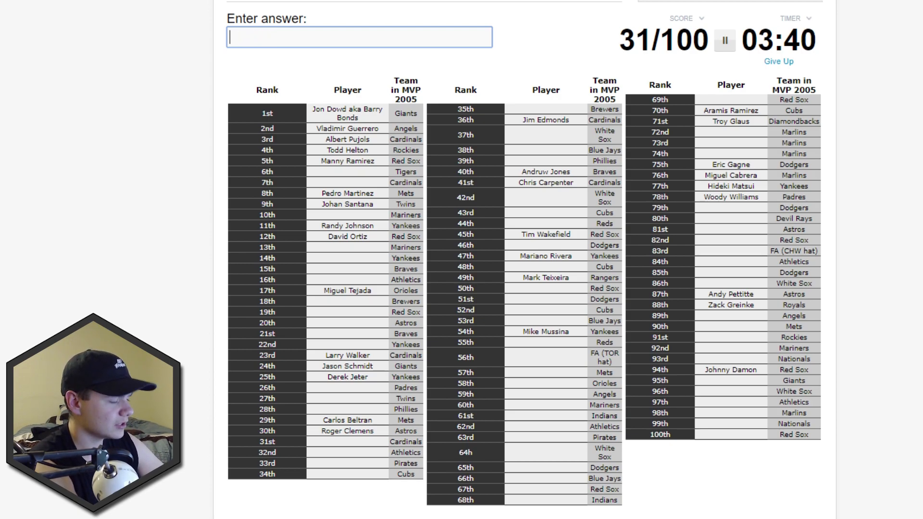
type("e")
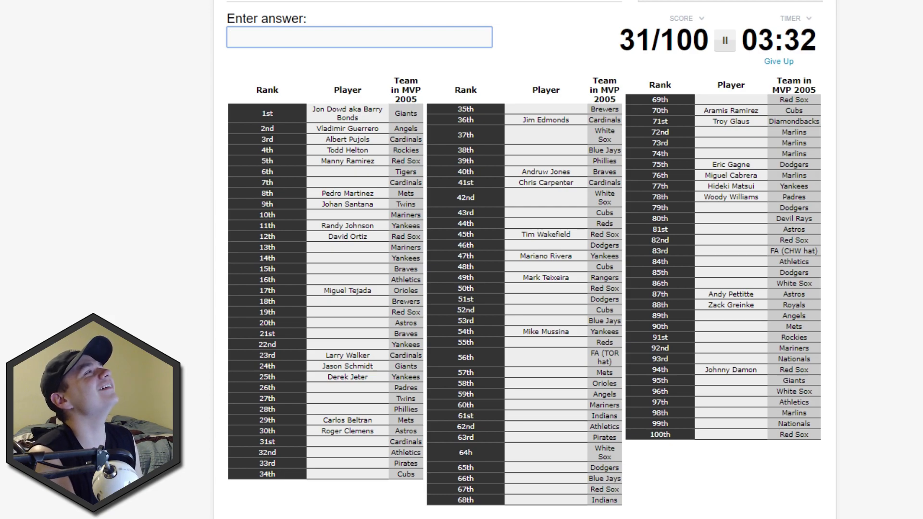
type("eckstei")
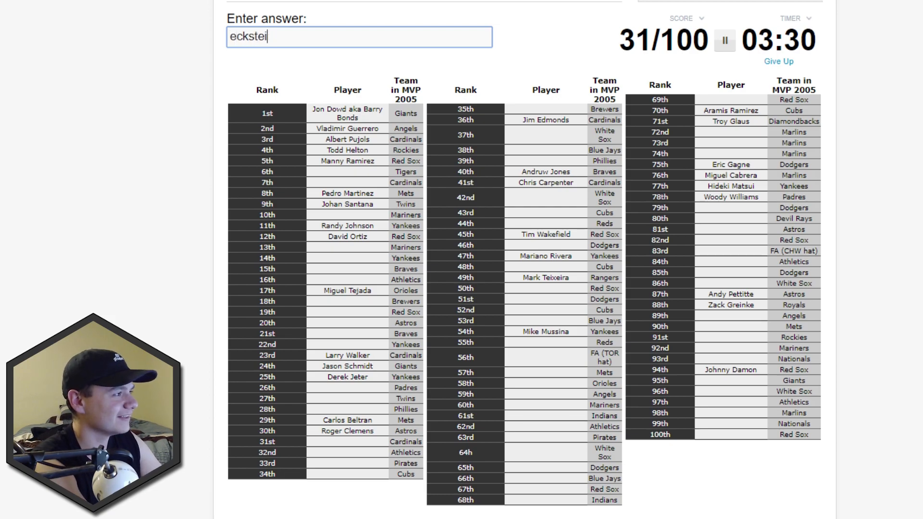
type("k")
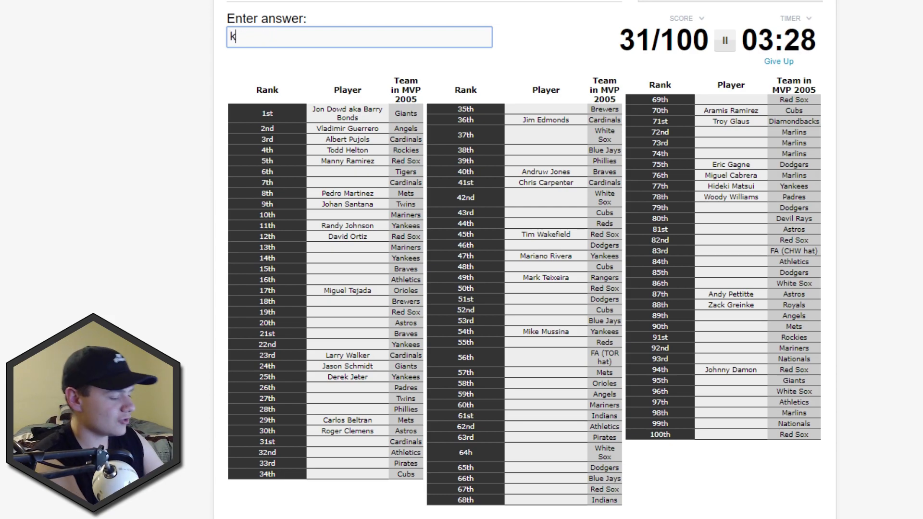
type("e")
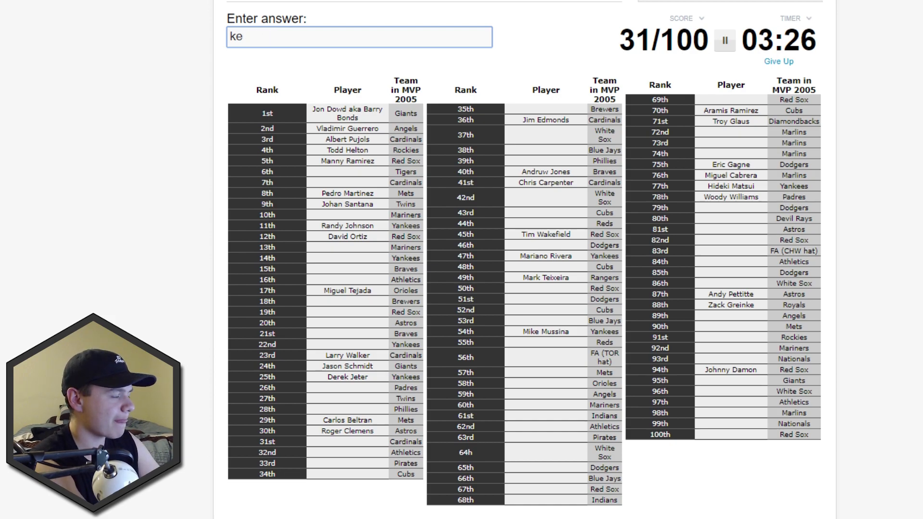
Name Rodriguez, Kerry Wood, Maddux and Smoltz among other guesses, reaching 39/100
type("mol")
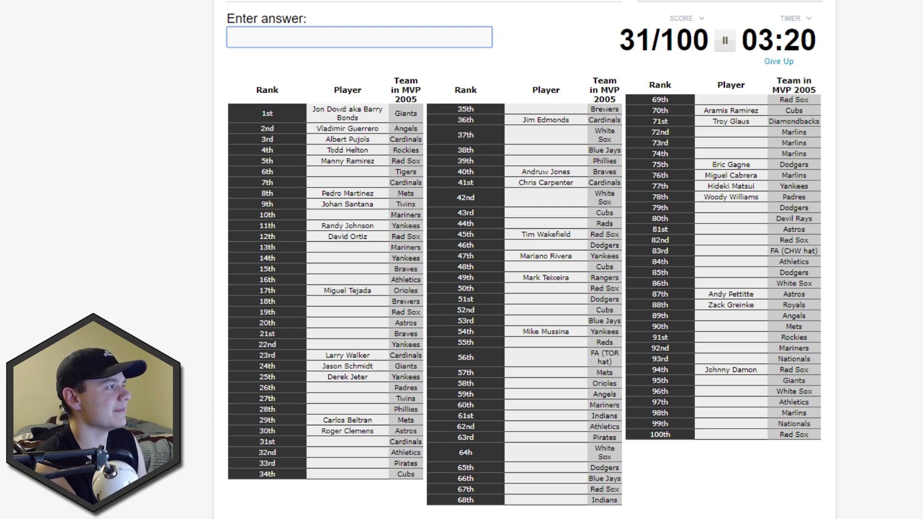
type("rodriguez")
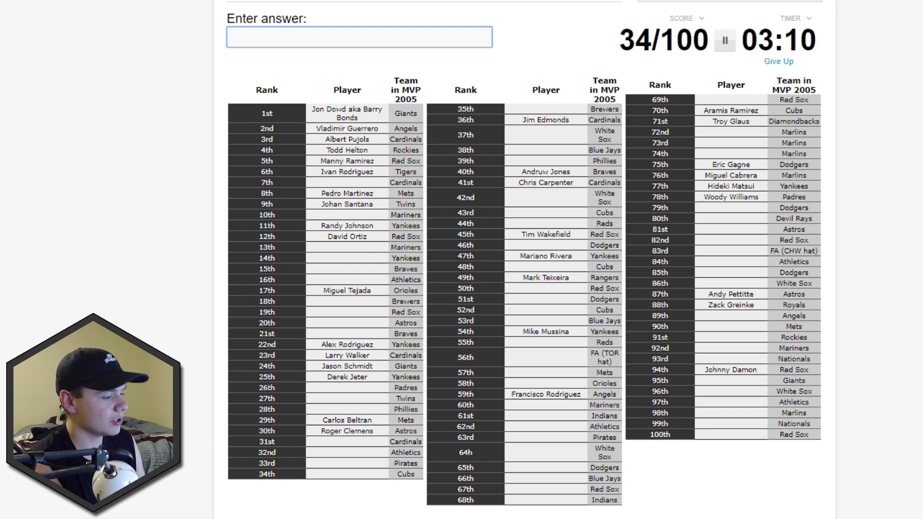
type("can")
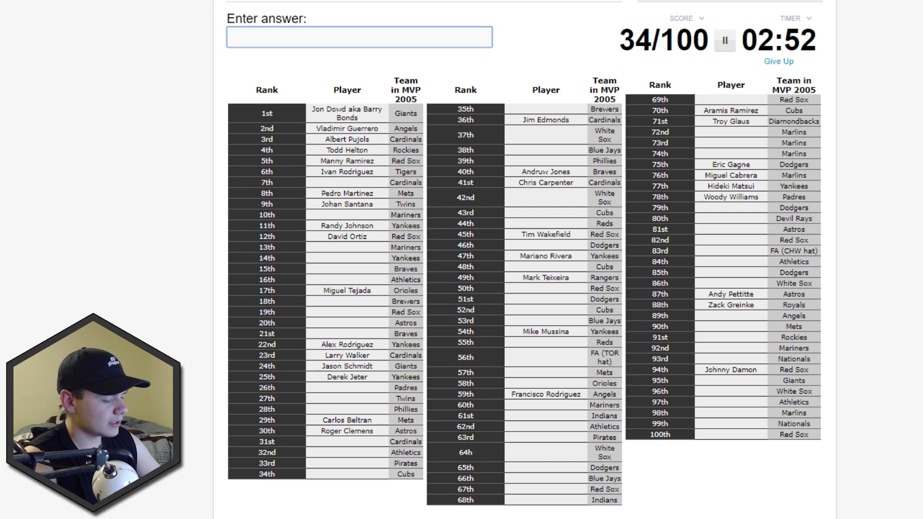
type("Kerry Wood")
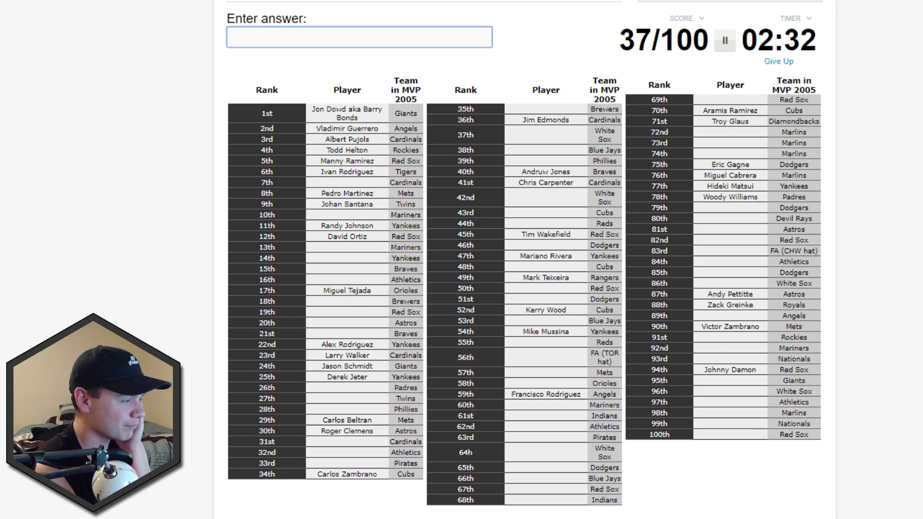
type("fielde")
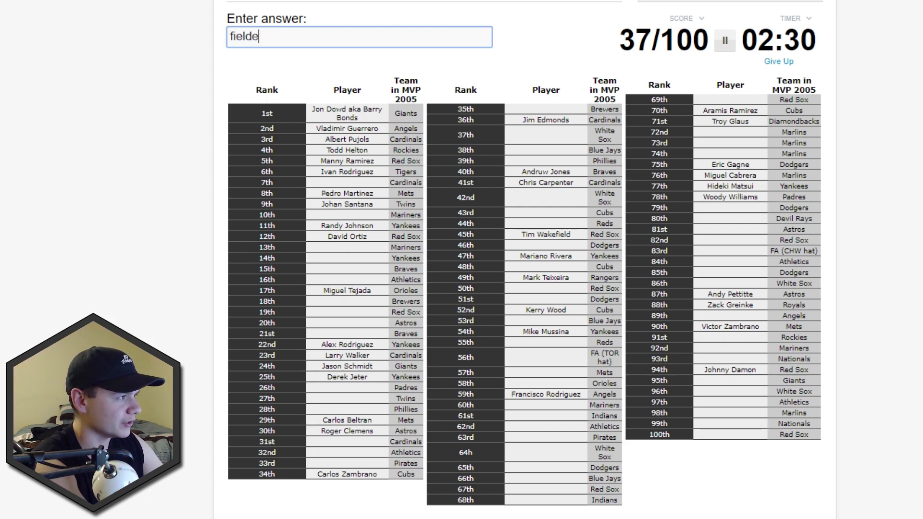
type("br")
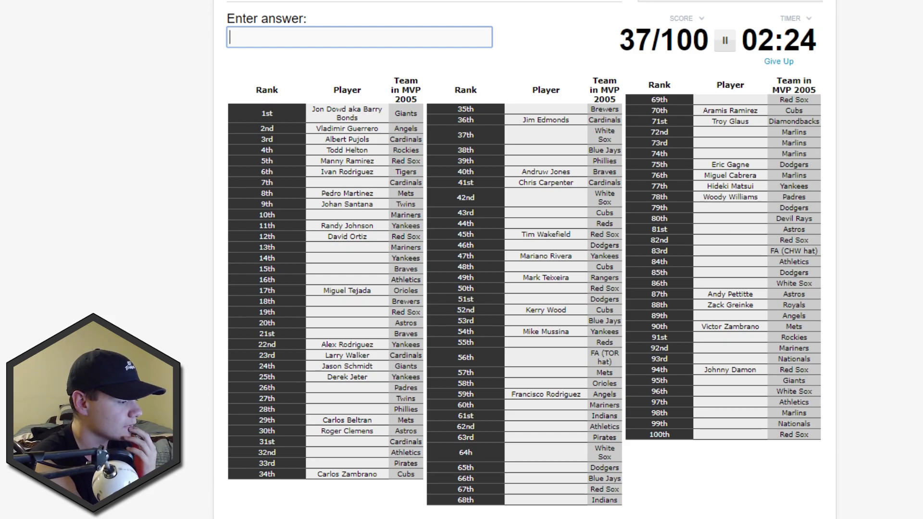
type("ma")
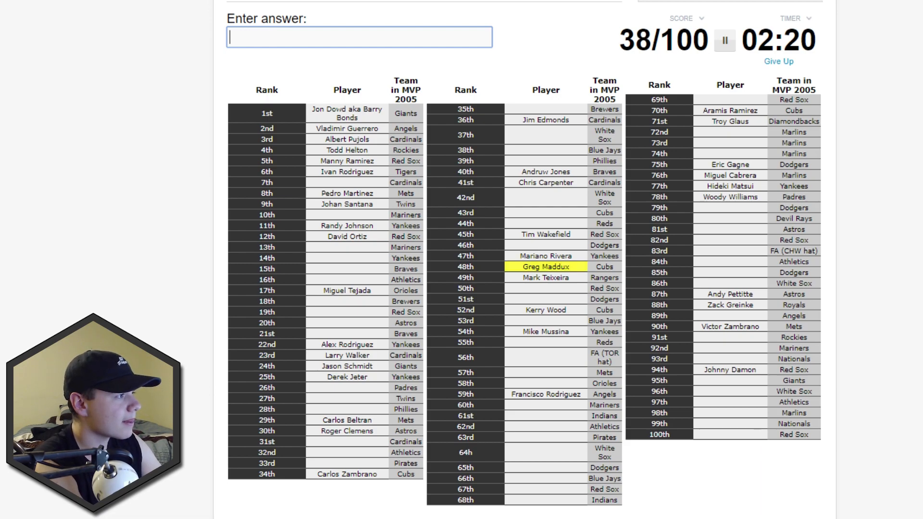
type("s")
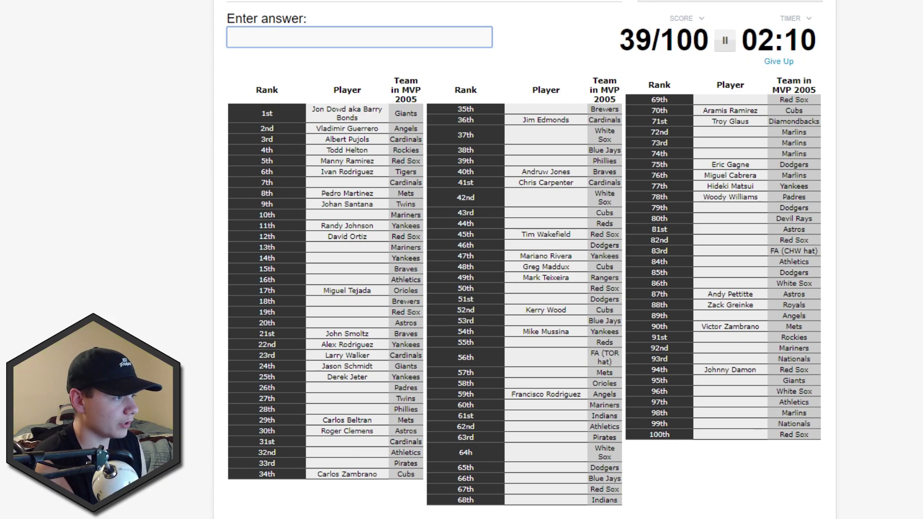
Name Paul Konerko and Ichiro, clearing missed guesses like Kent and Martinez
type("Paul Konerko")
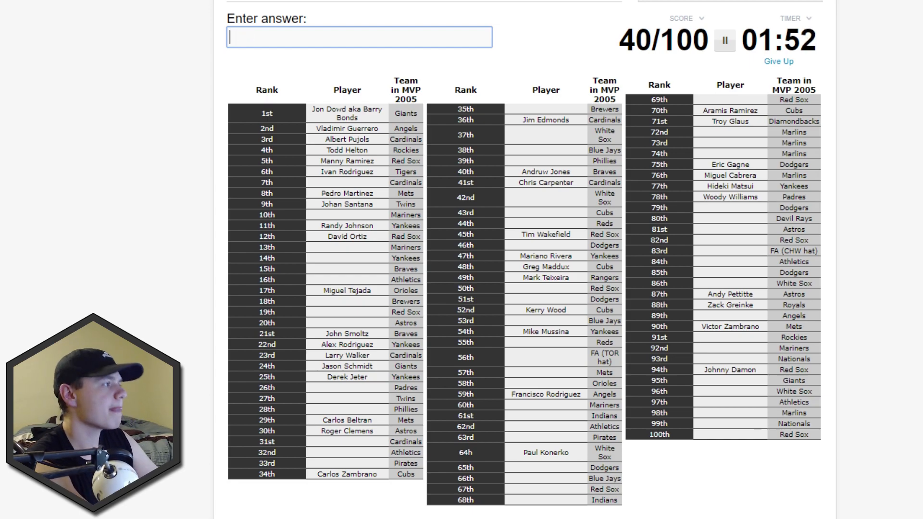
type("kent")
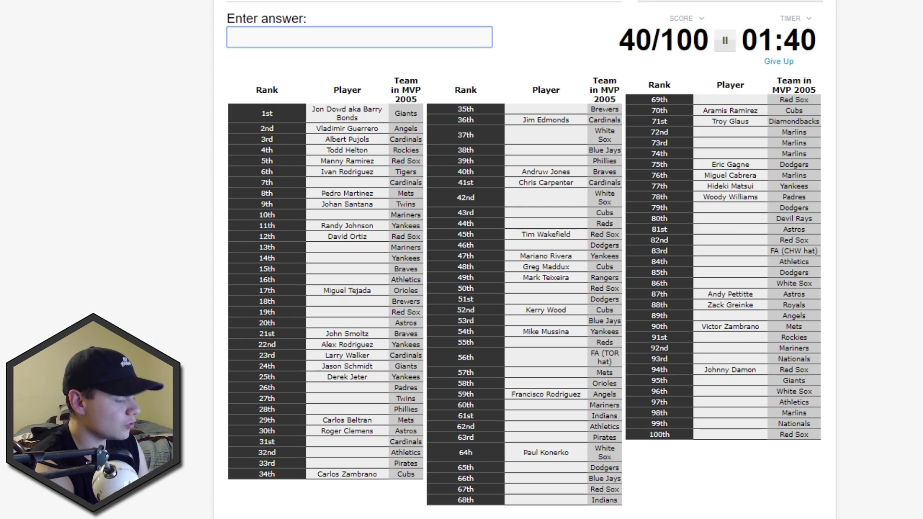
type("marti")
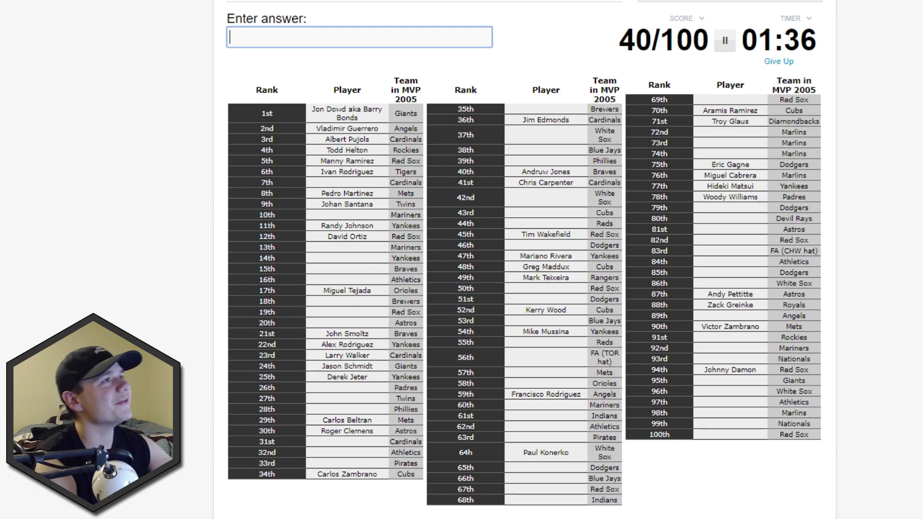
type("grf")
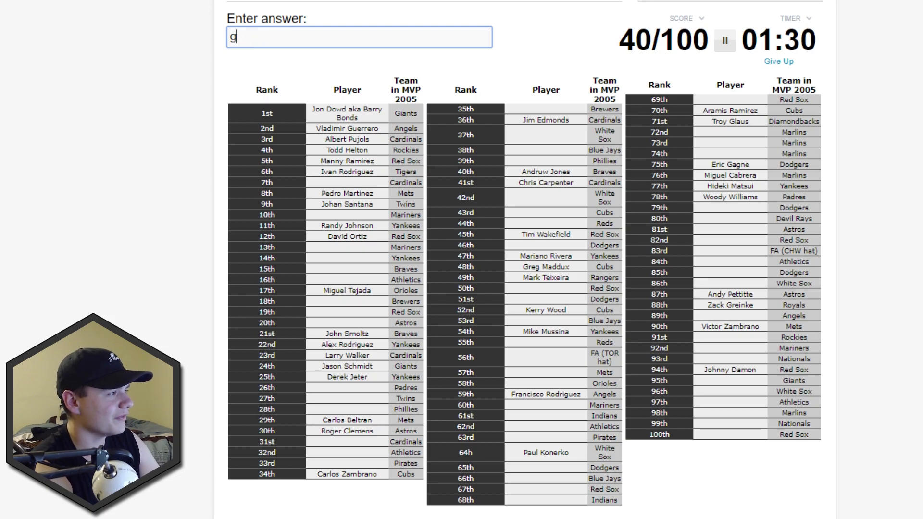
key("Backspace")
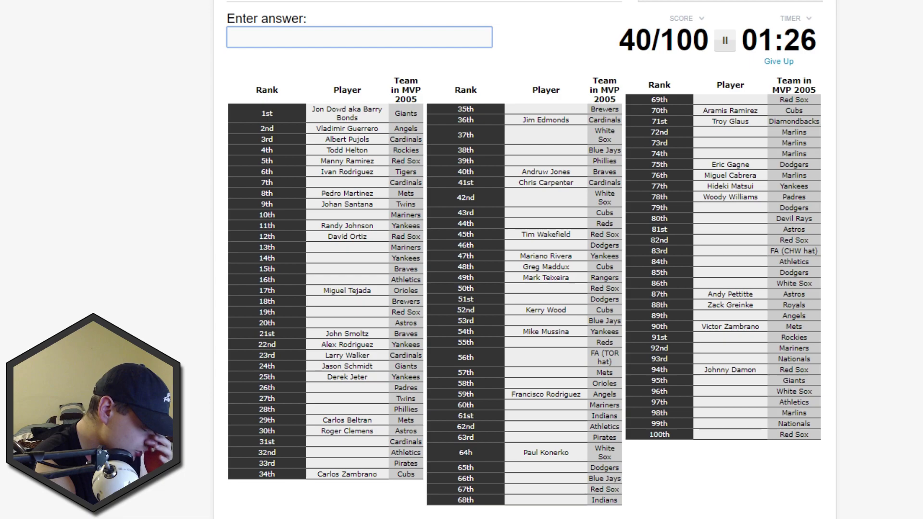
type("Ichiro")
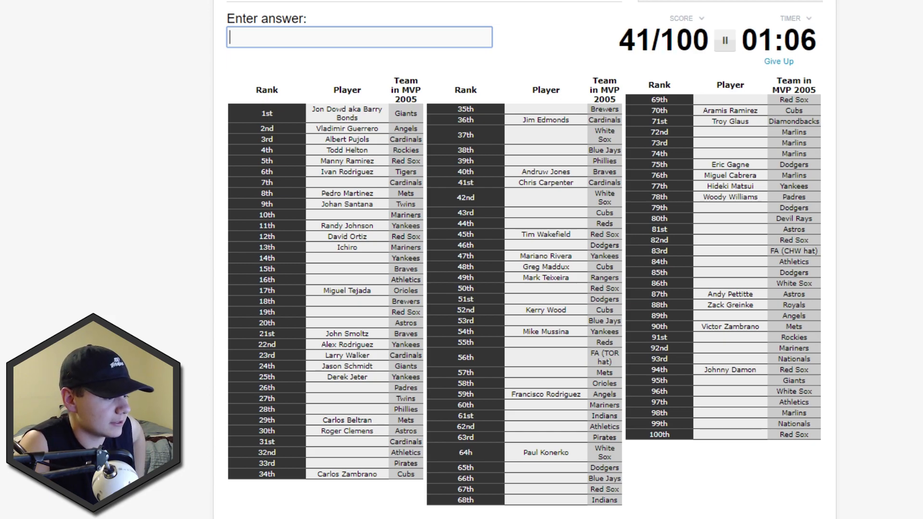
Add Derek Lowe, erase stray guesses, and let the timer expire at 42/100
type("t")
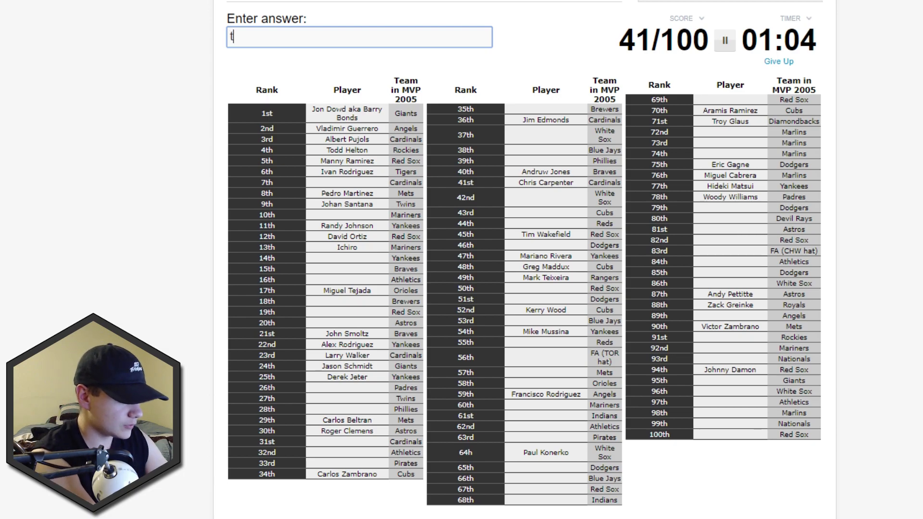
key("backspace")
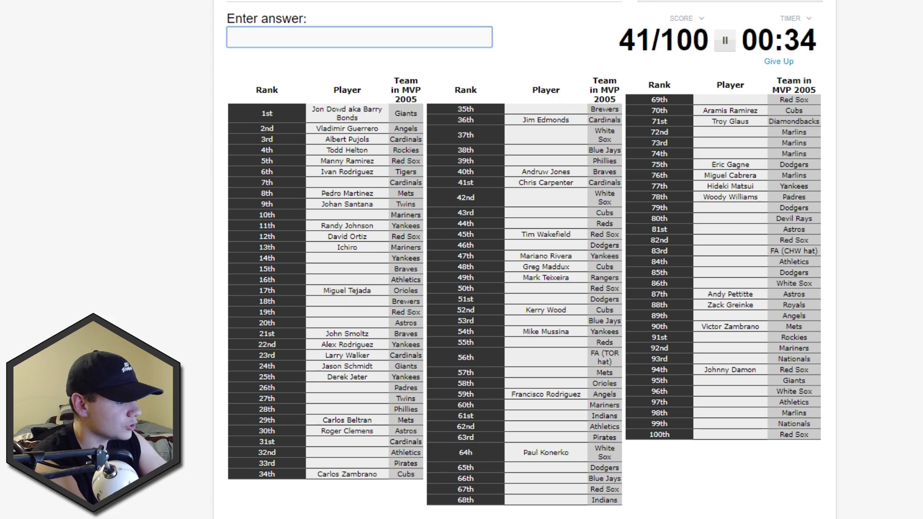
type("yo")
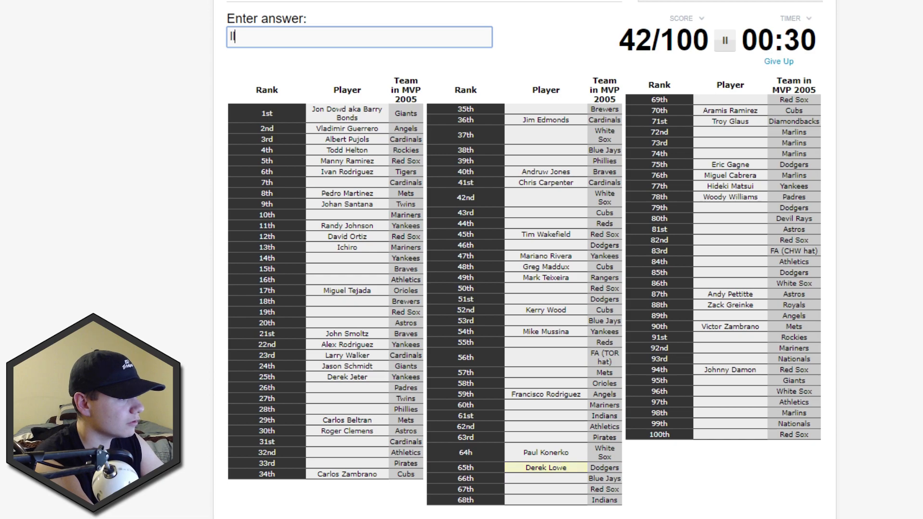
type("lowel")
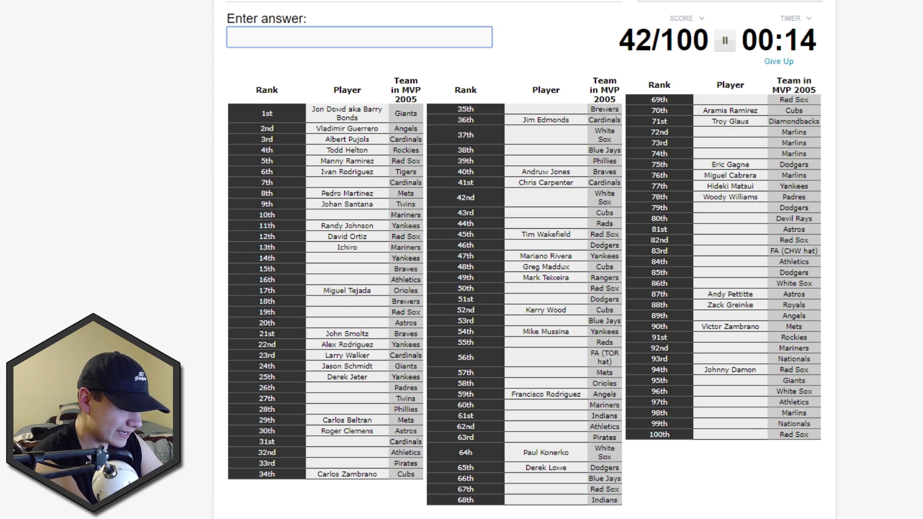
type("pedrio")
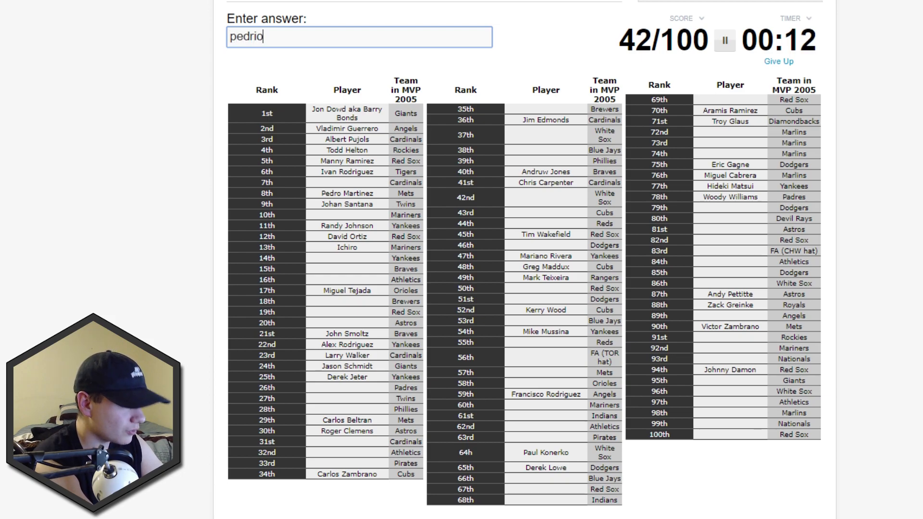
key("Backspace")
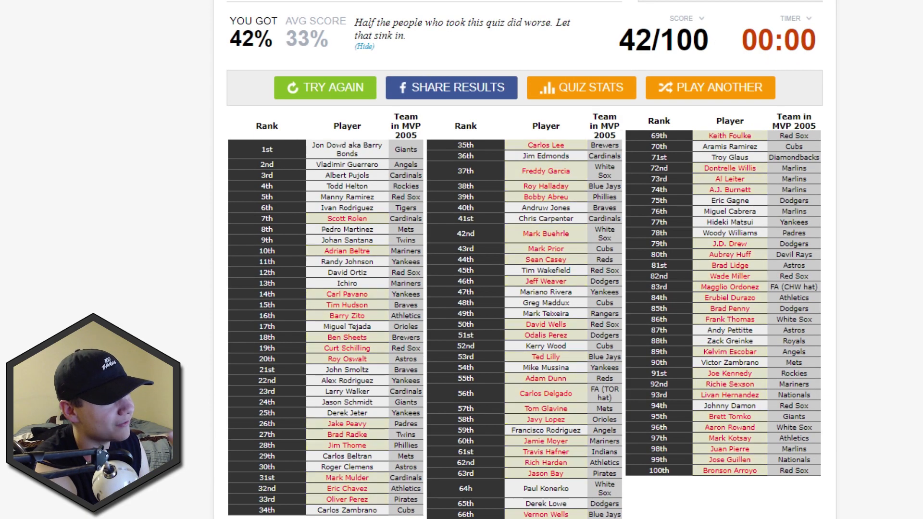
scroll("down", 3)
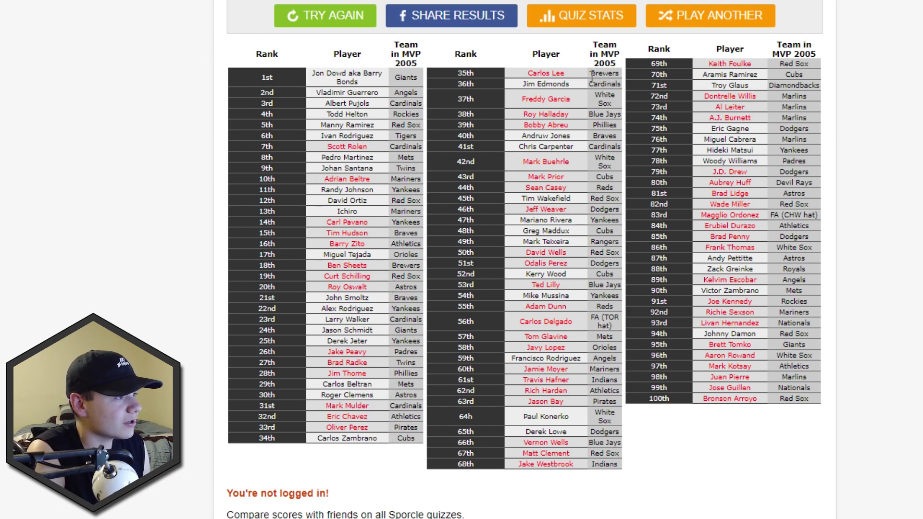
mouse_move(577, 129)
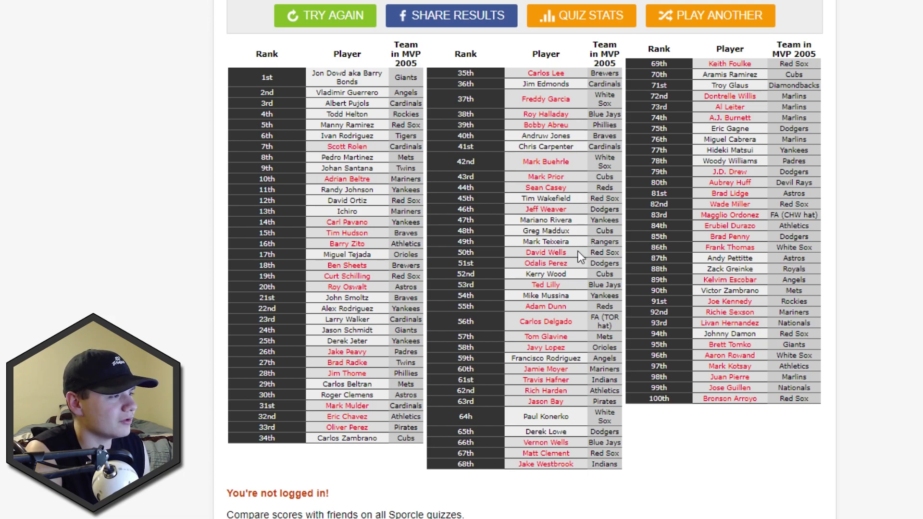
mouse_move(584, 344)
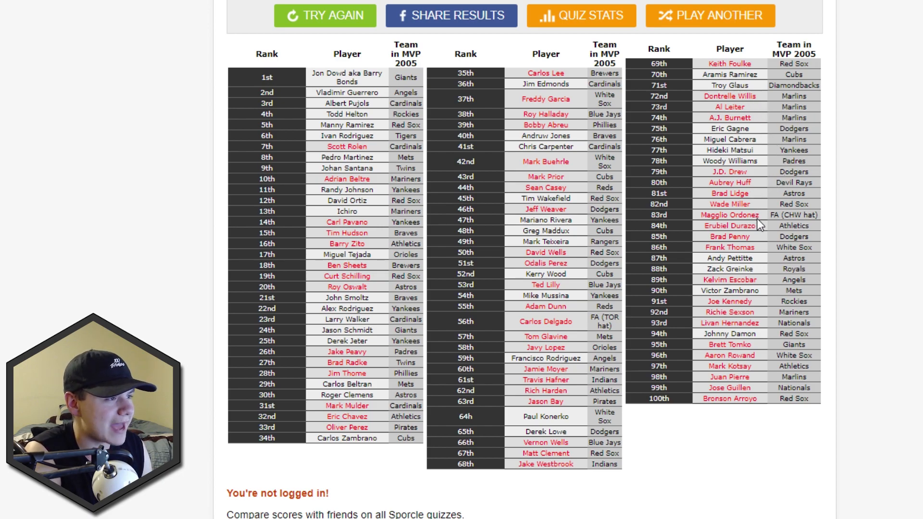
mouse_move(800, 302)
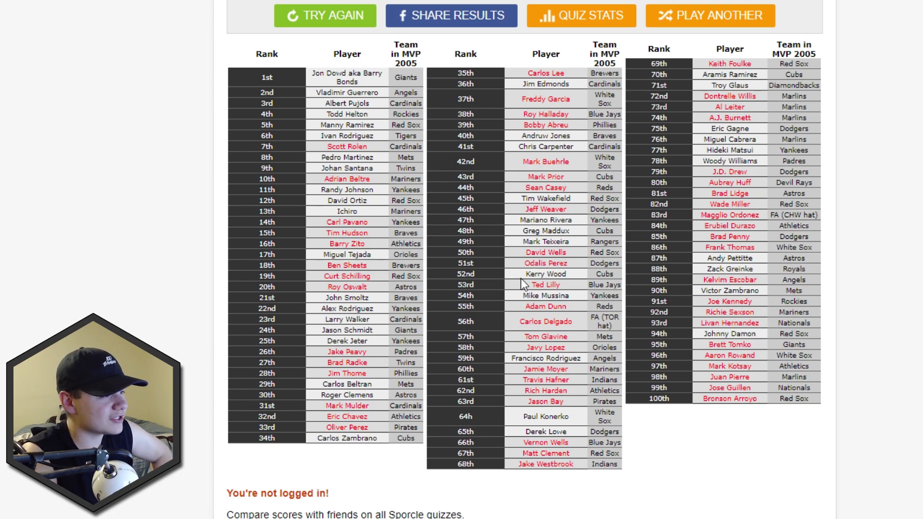
mouse_move(377, 171)
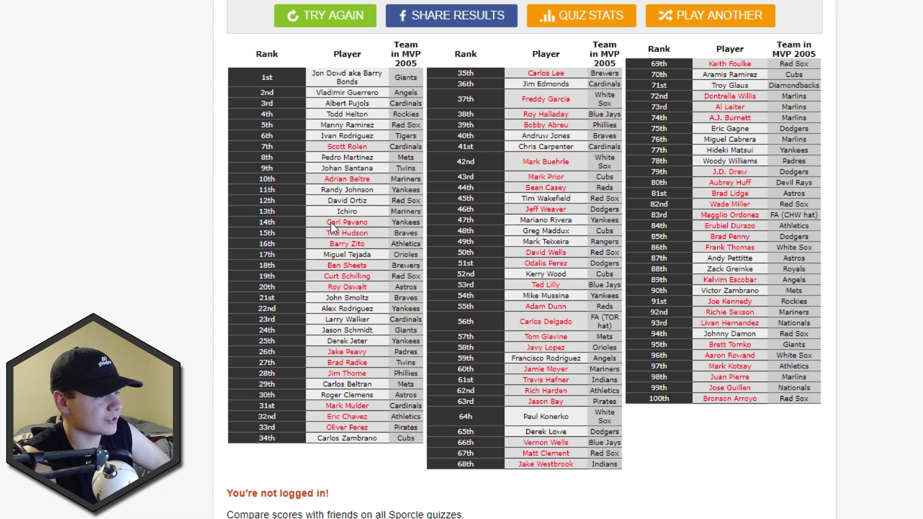
mouse_move(302, 81)
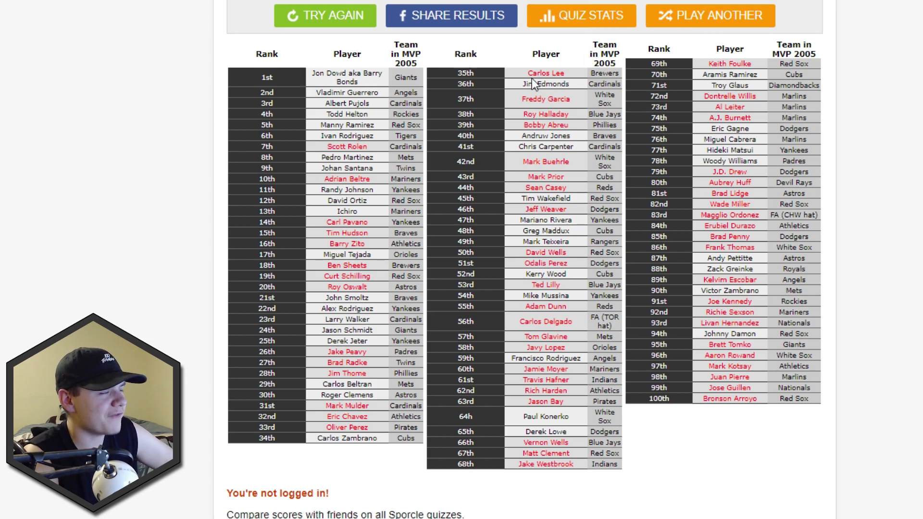
mouse_move(78, 98)
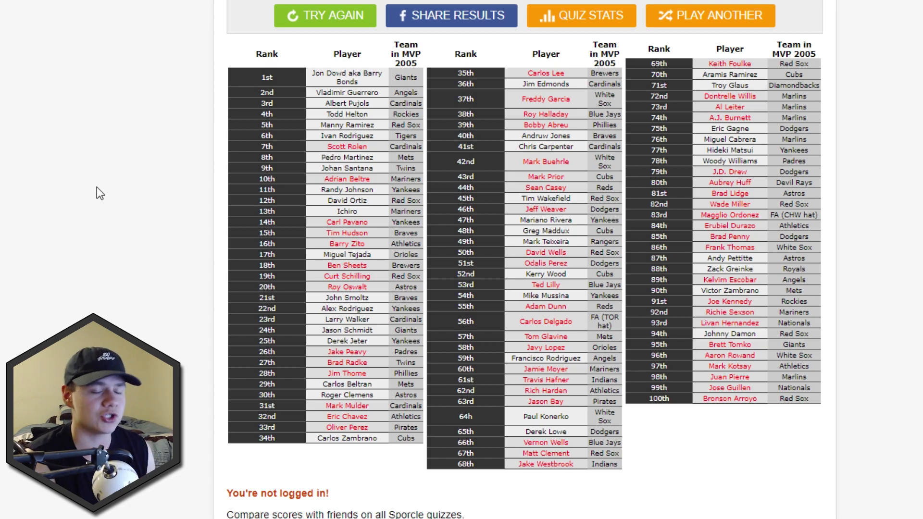
mouse_move(70, 218)
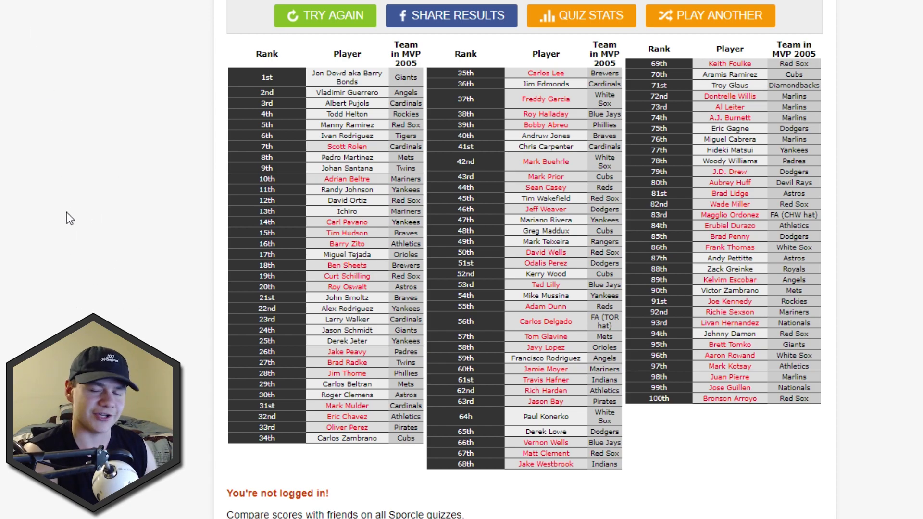